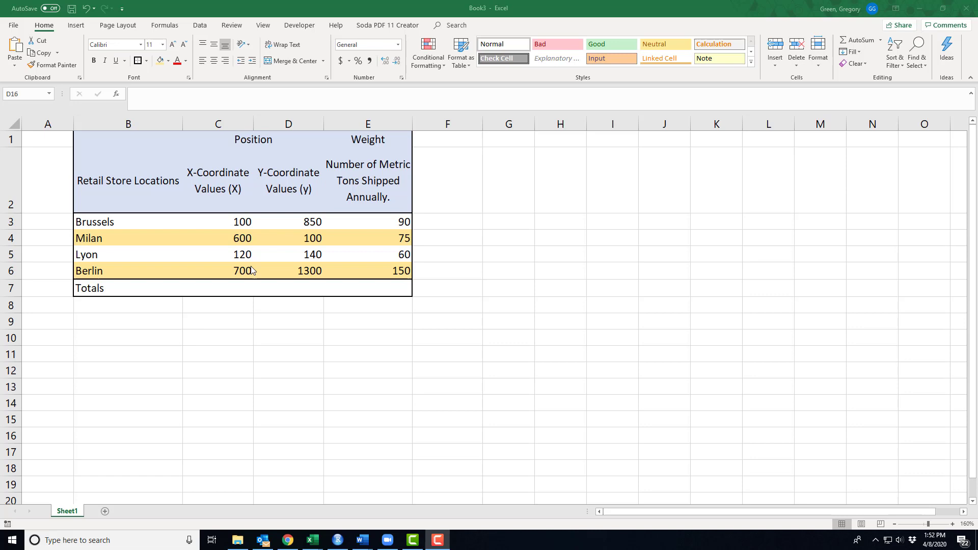
mouse_move(264, 260)
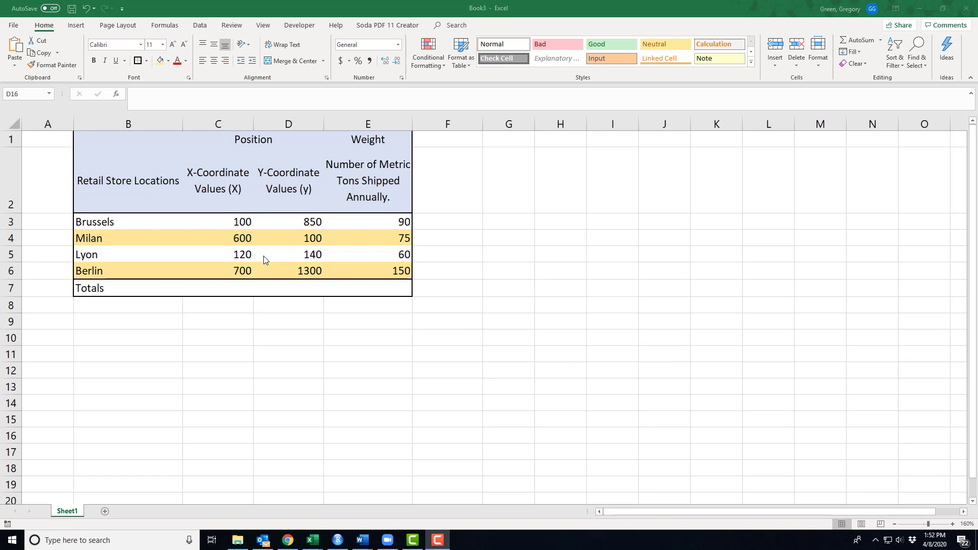
Select the four stores' X and Y coordinate cells, C3 through D6.
left_click(289, 435)
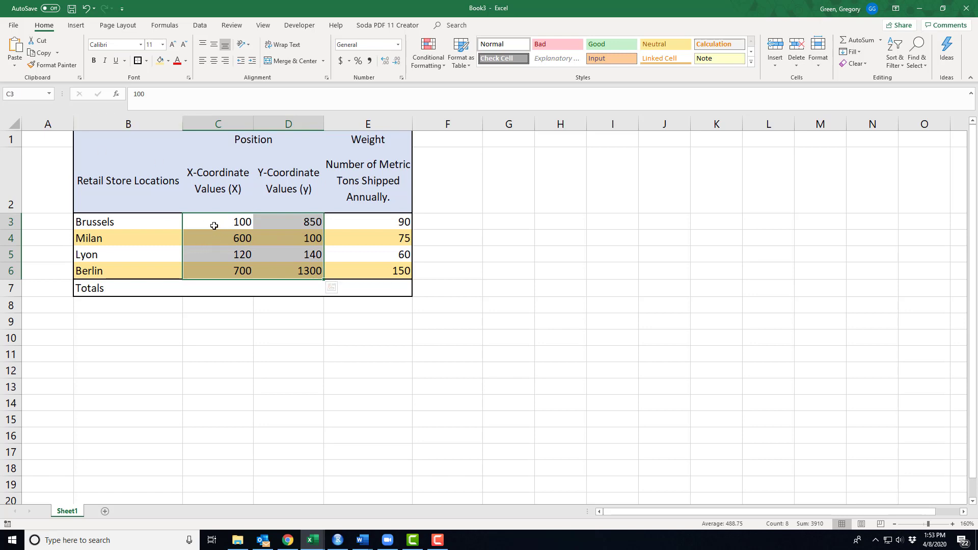
mouse_move(222, 244)
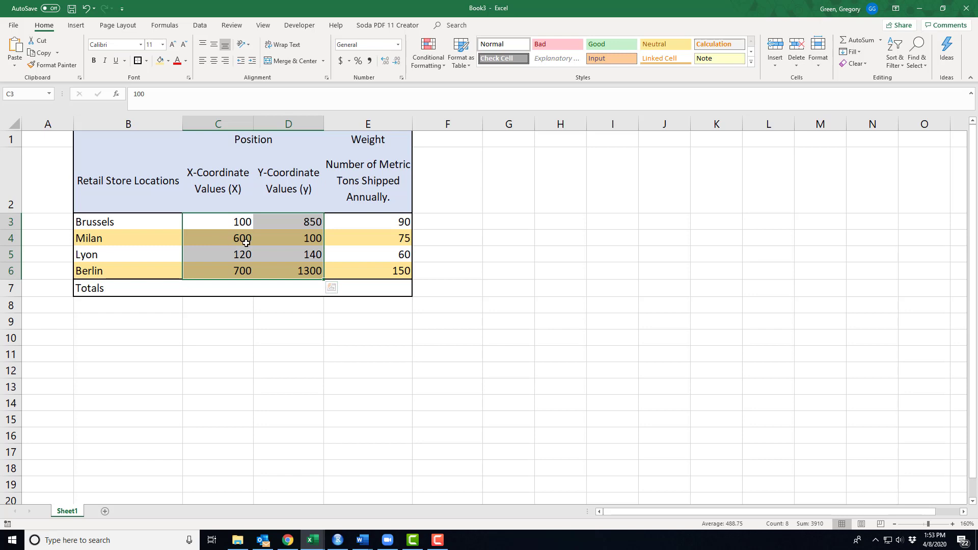
mouse_move(220, 232)
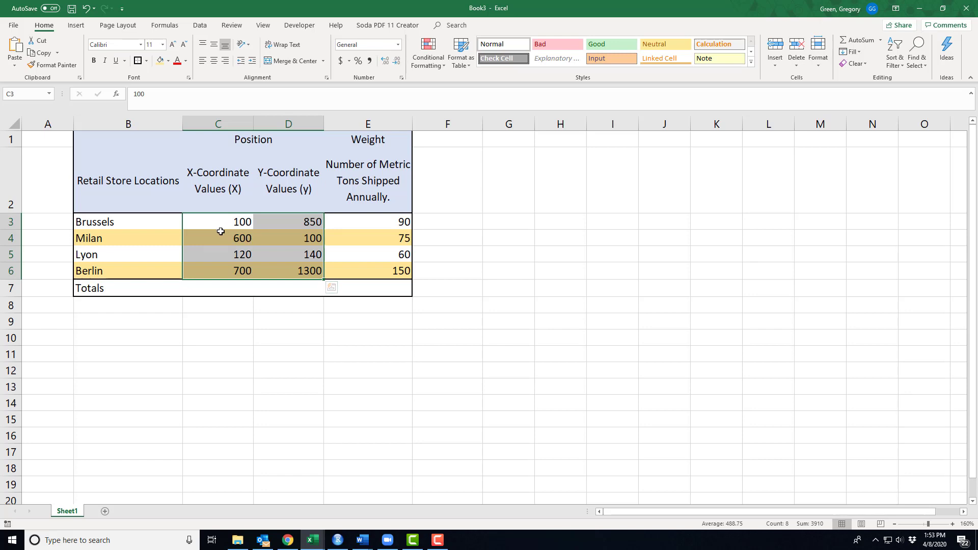
mouse_move(255, 229)
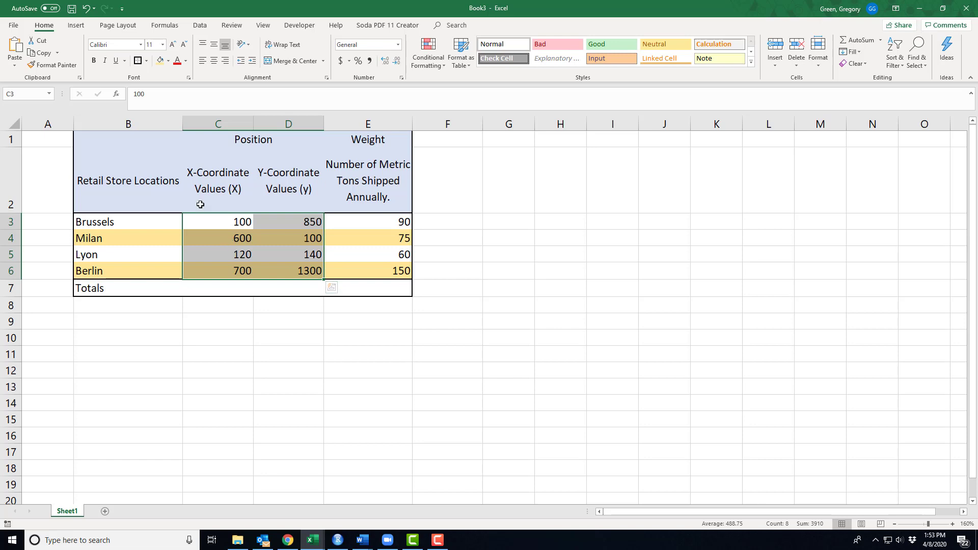
Insert a Scatter with markers only chart of the four stores' coordinates.
left_click(76, 25)
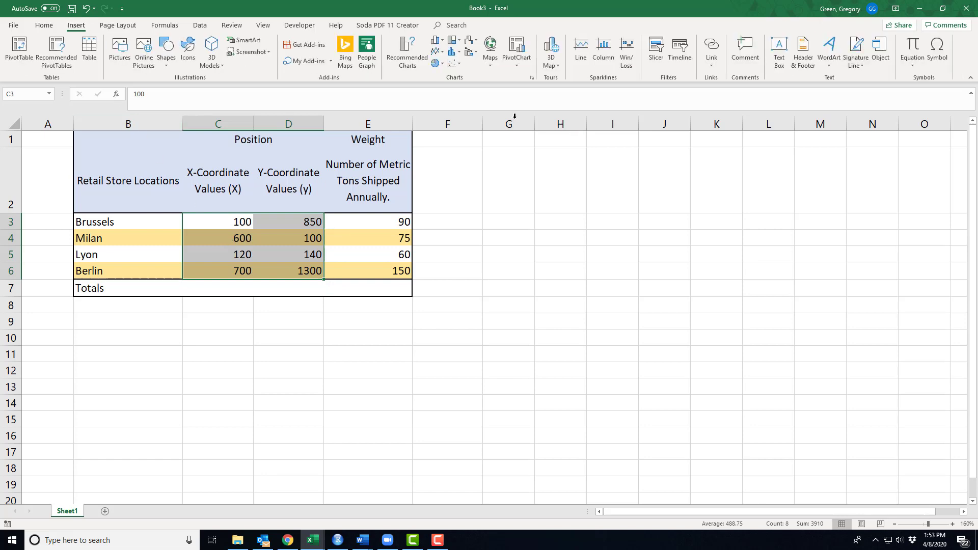
left_click(452, 63)
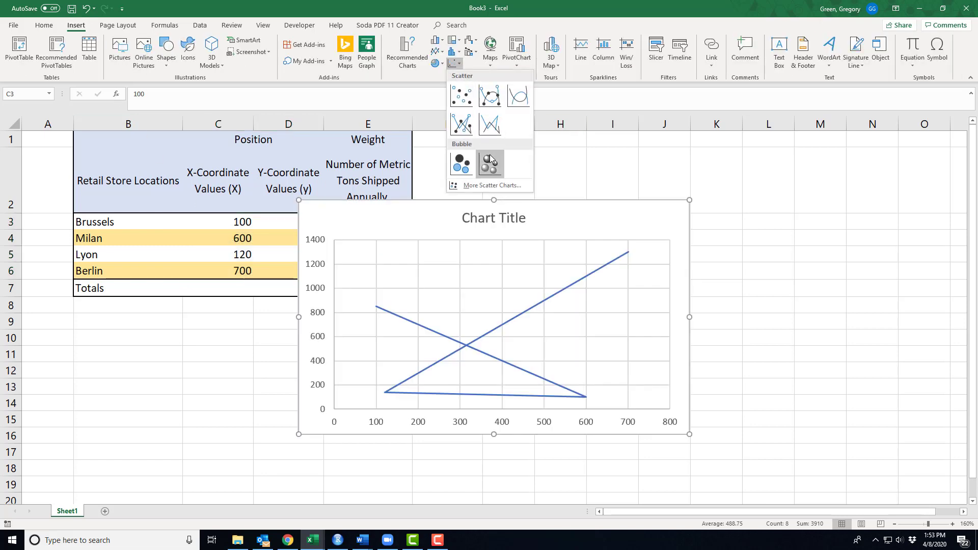
left_click(460, 95)
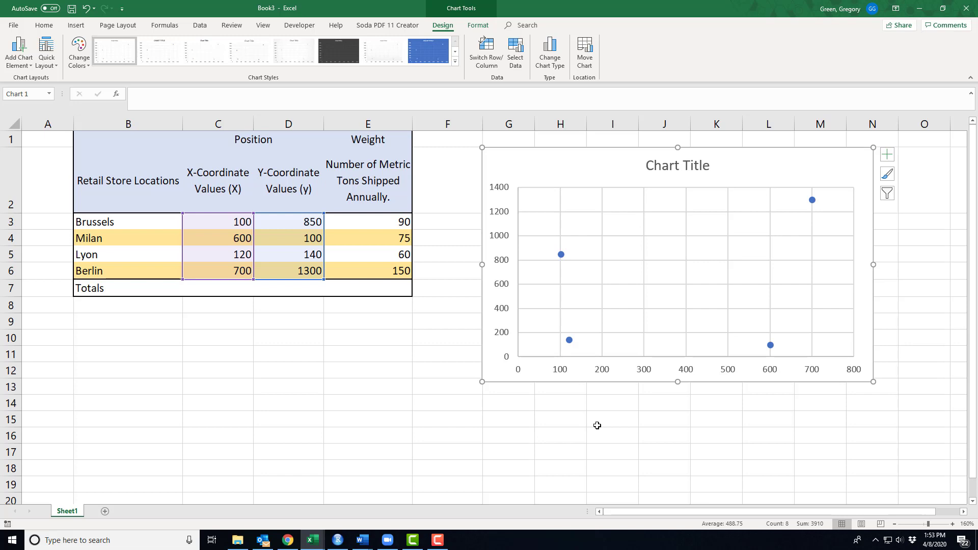
mouse_move(586, 372)
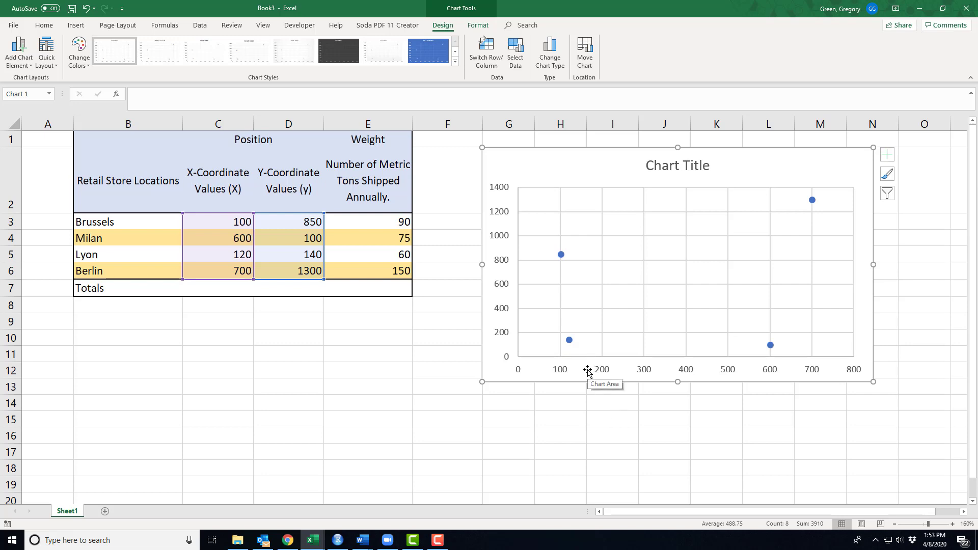
mouse_move(567, 341)
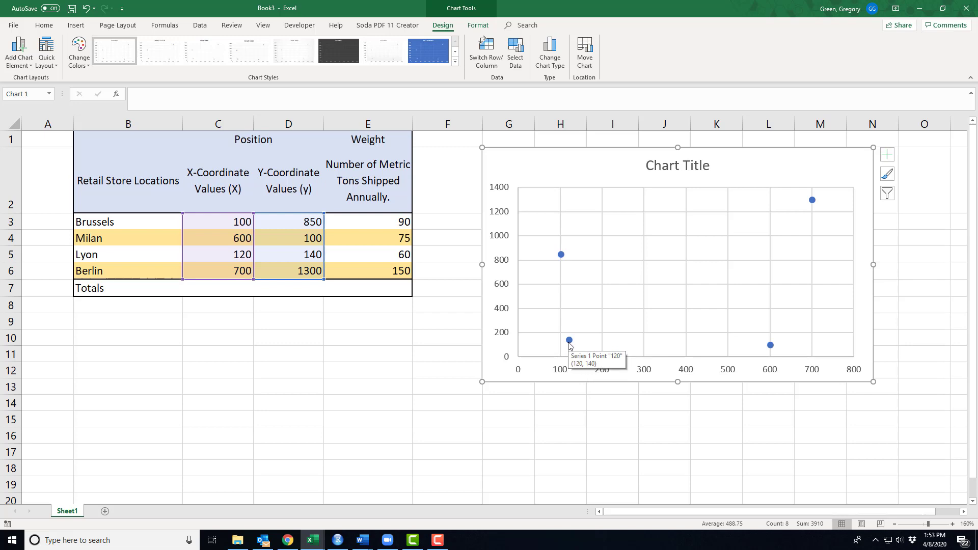
mouse_move(812, 208)
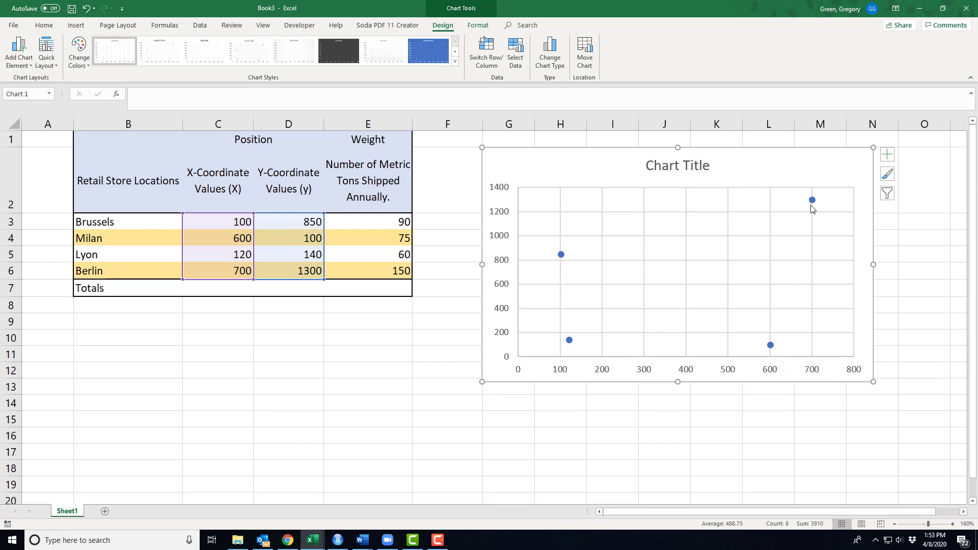
mouse_move(569, 252)
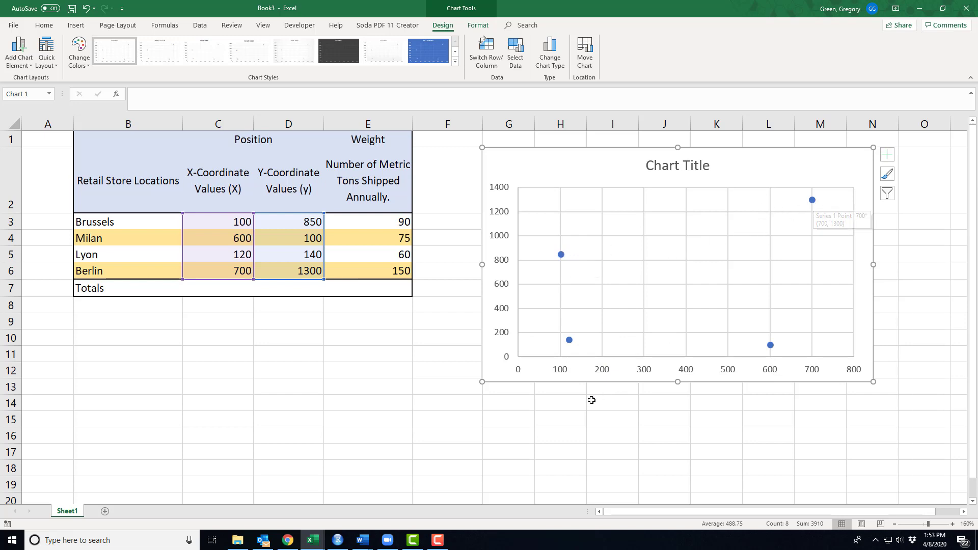
mouse_move(239, 342)
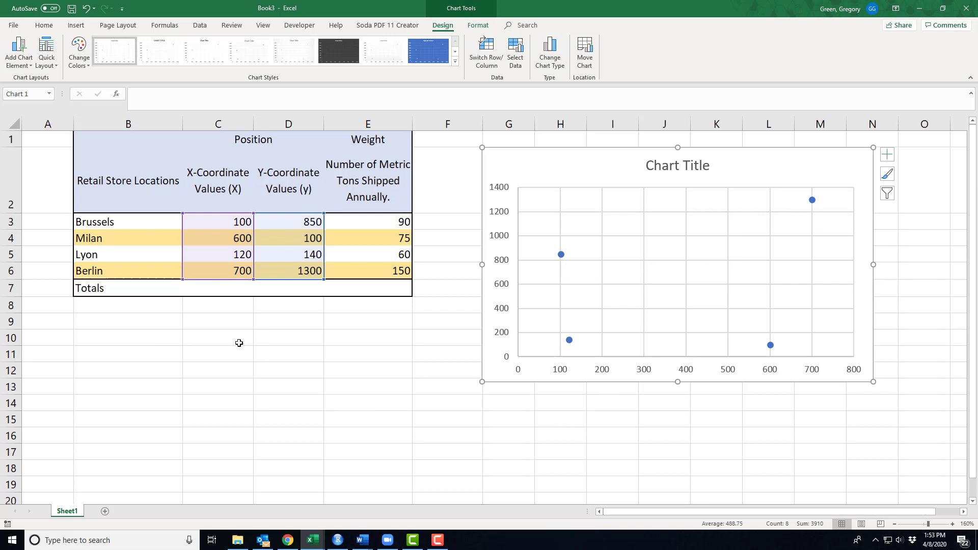
mouse_move(732, 333)
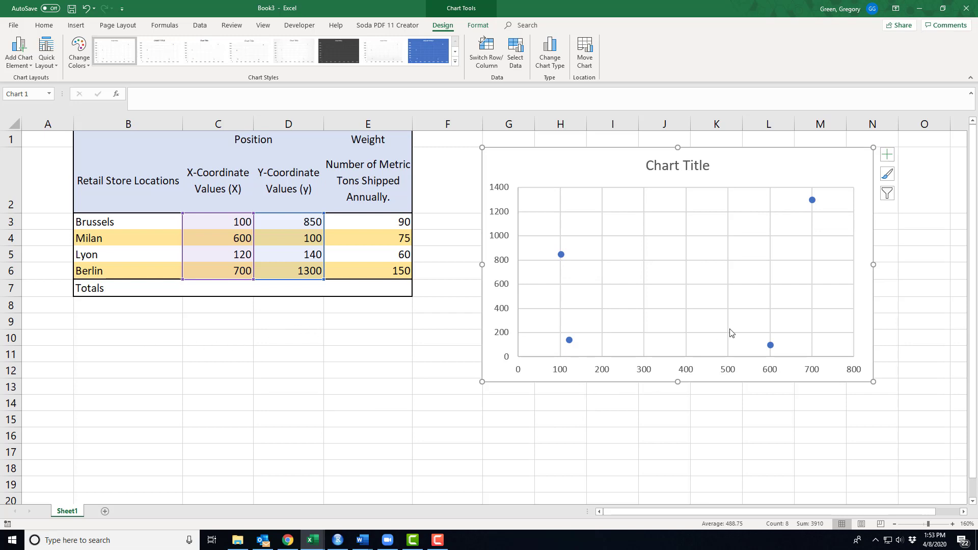
mouse_move(628, 312)
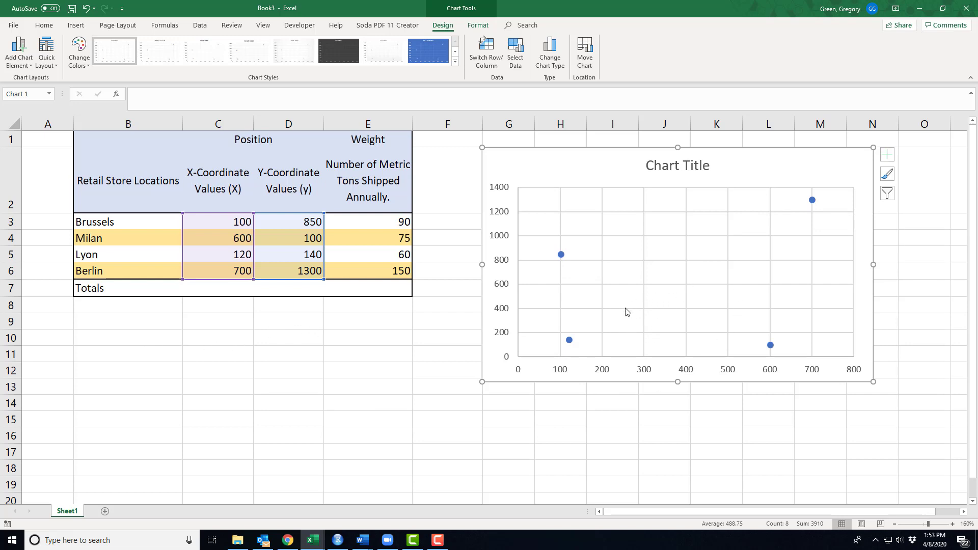
mouse_move(268, 326)
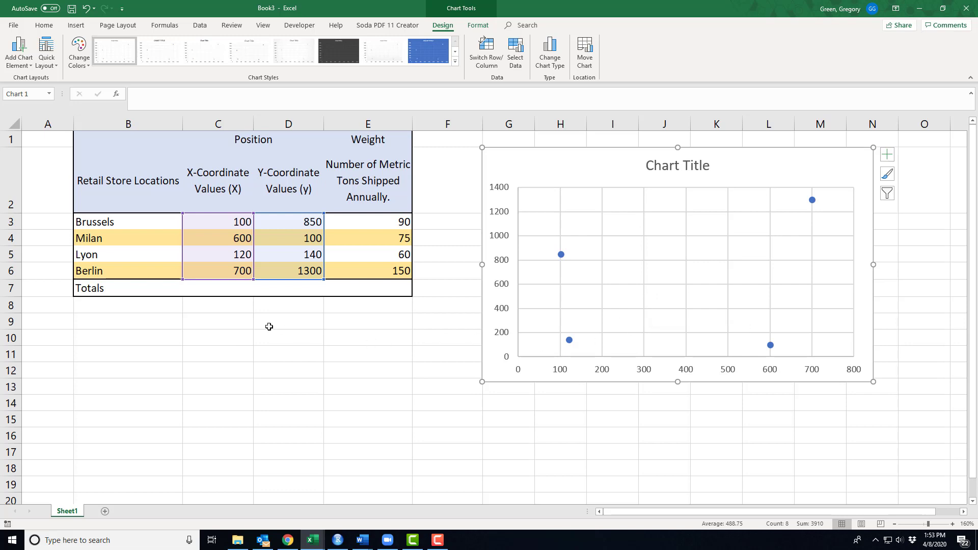
mouse_move(240, 314)
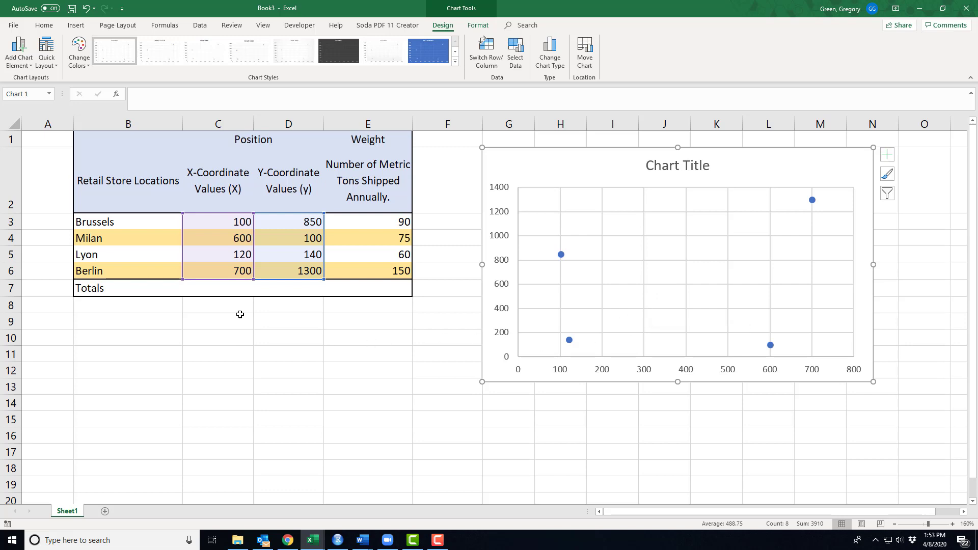
mouse_move(225, 290)
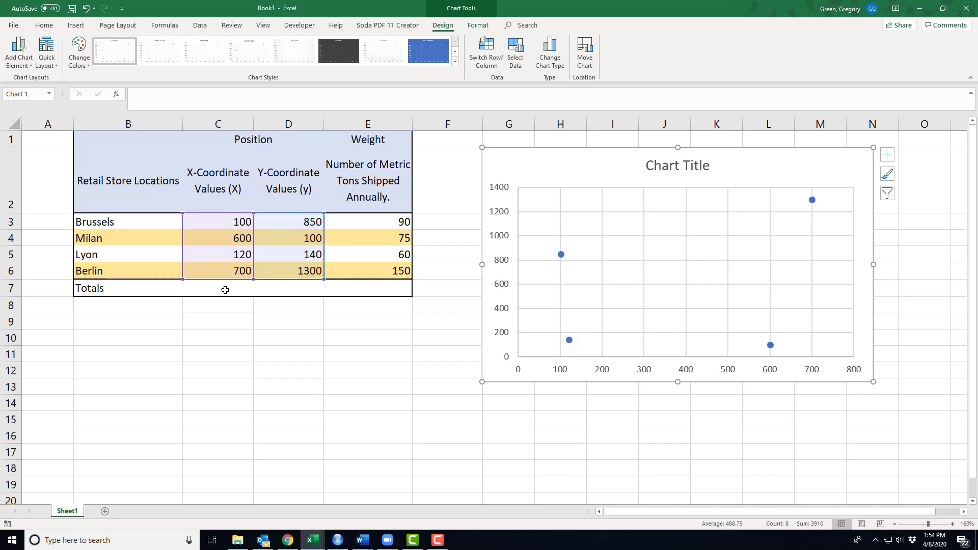
Deselect the chart by clicking back into the table near the Totals row.
left_click(217, 287)
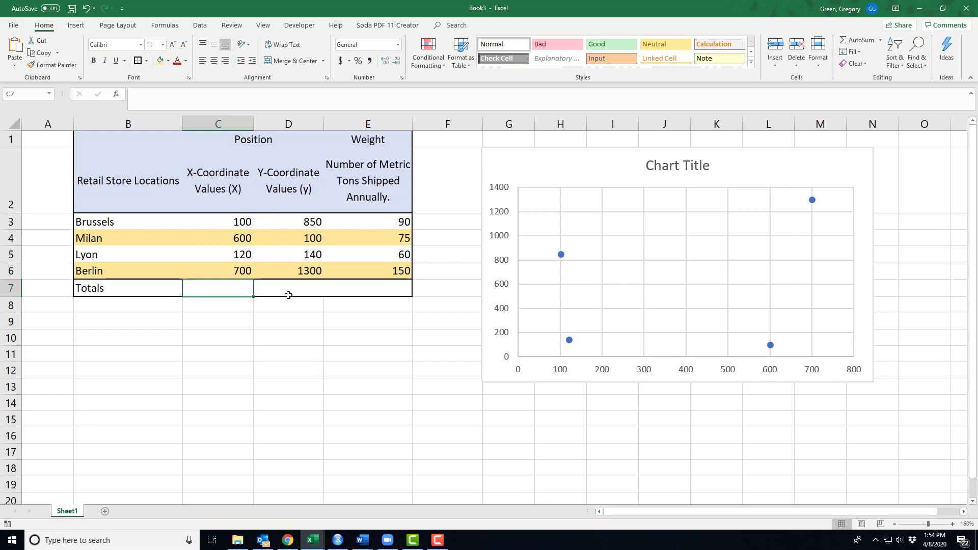
mouse_move(227, 293)
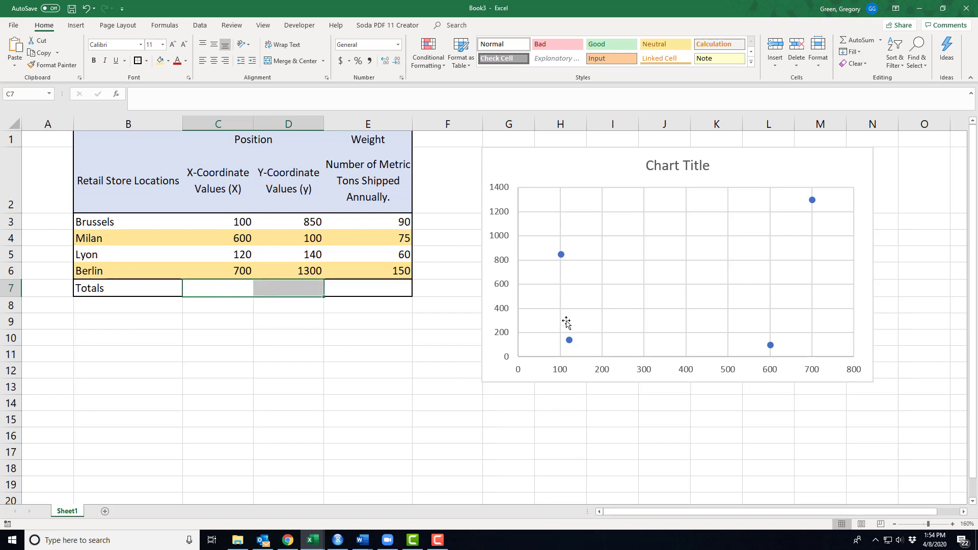
mouse_move(657, 318)
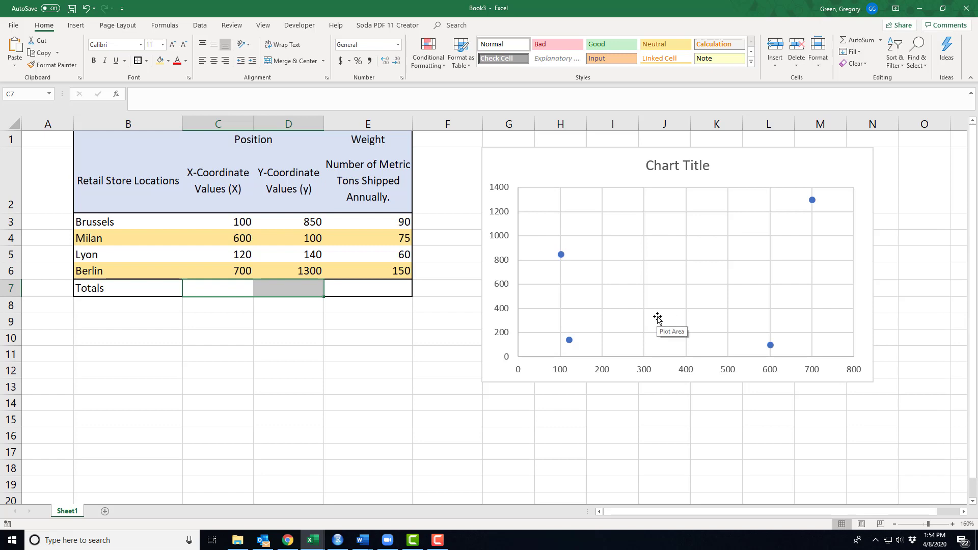
mouse_move(577, 336)
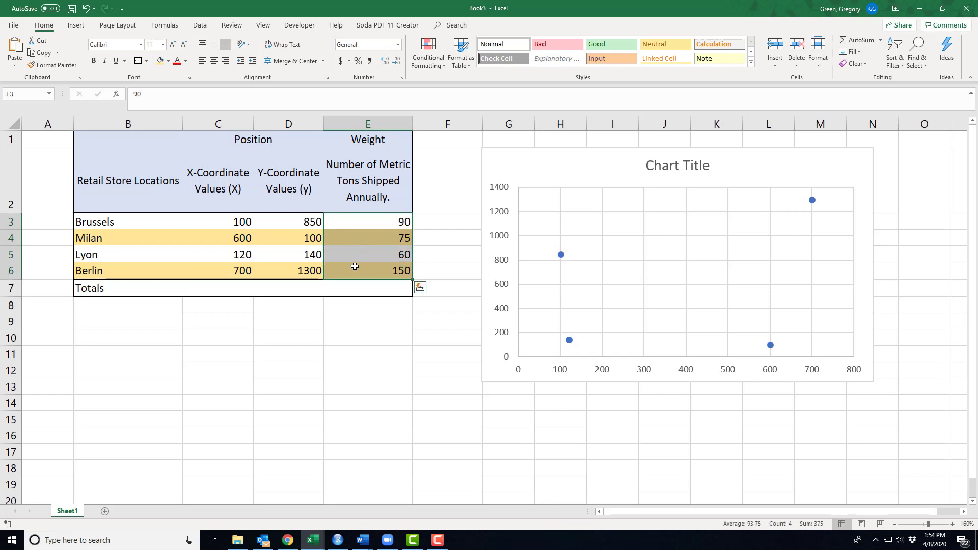
mouse_move(373, 187)
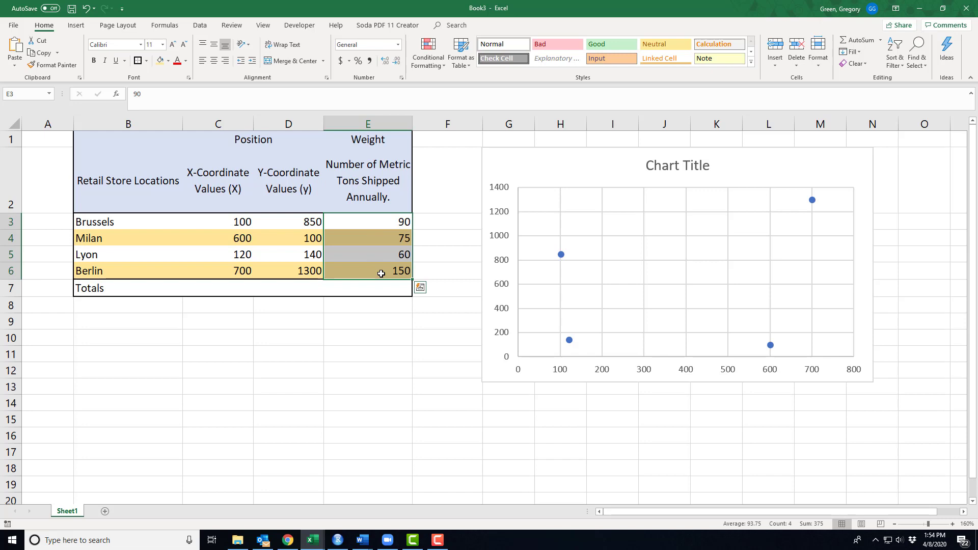
mouse_move(395, 275)
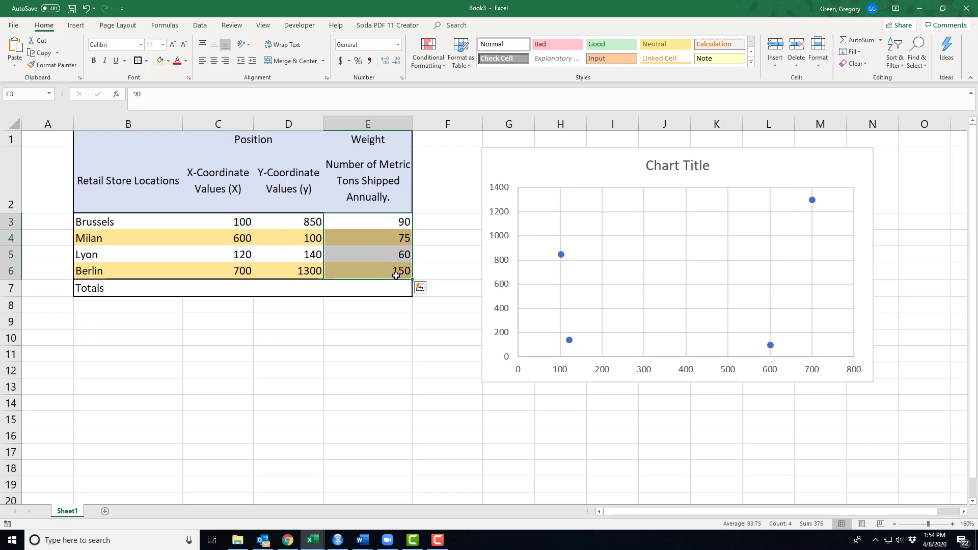
left_click(367, 270)
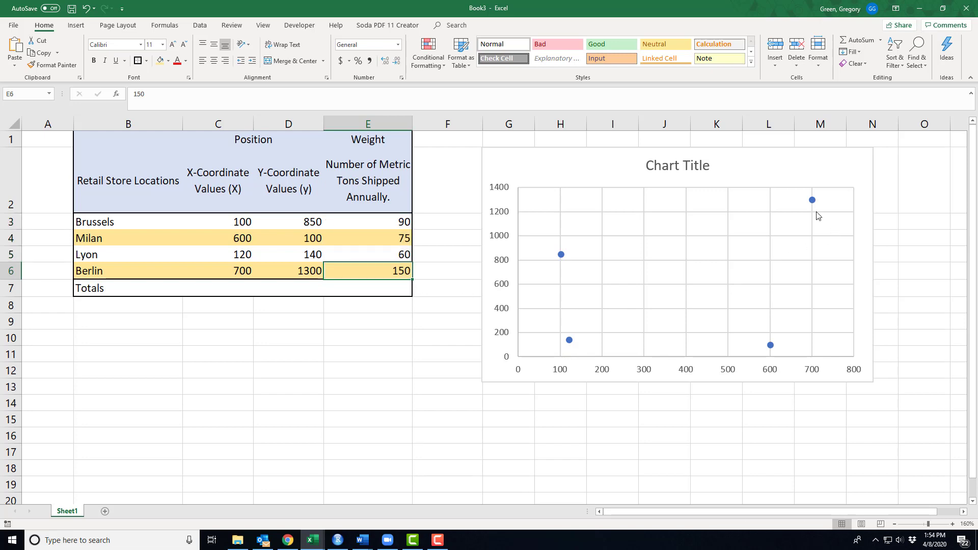
mouse_move(618, 314)
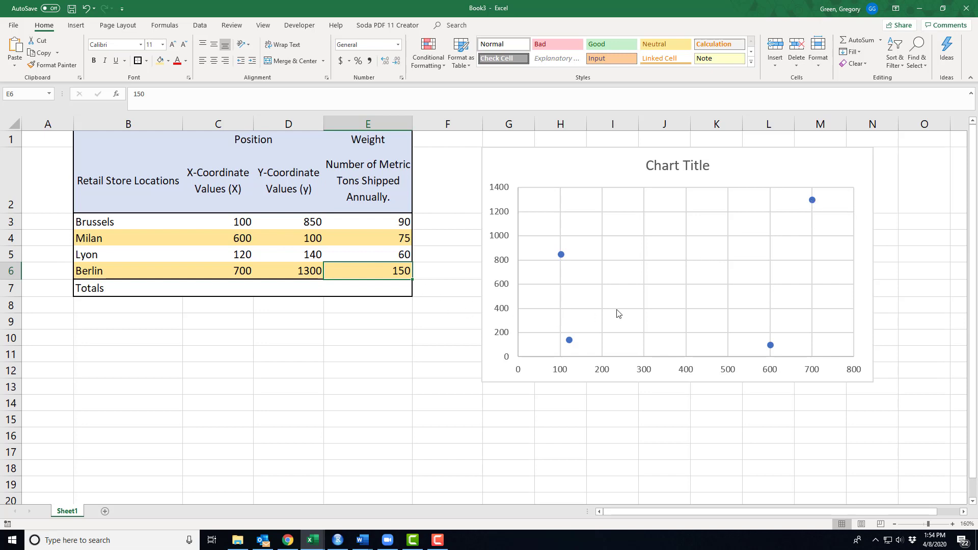
mouse_move(685, 312)
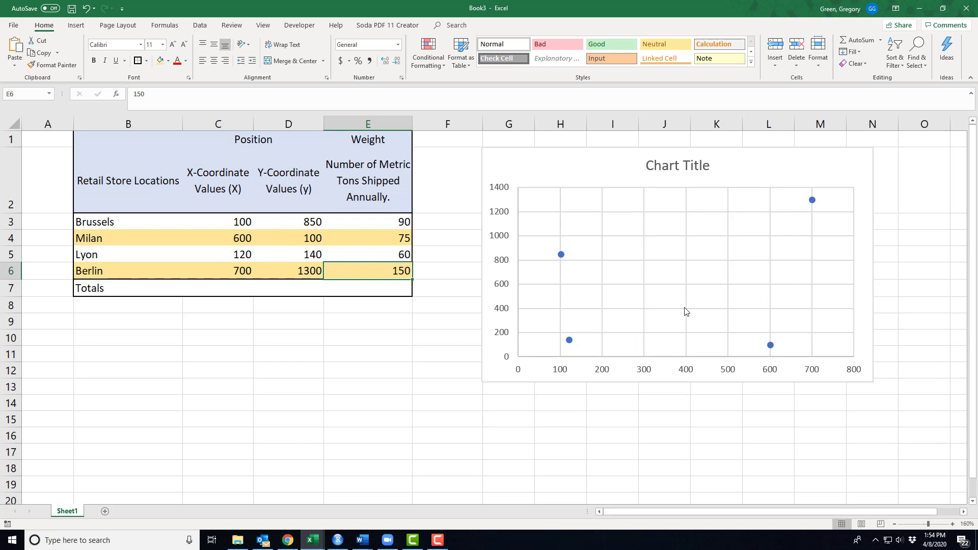
mouse_move(396, 227)
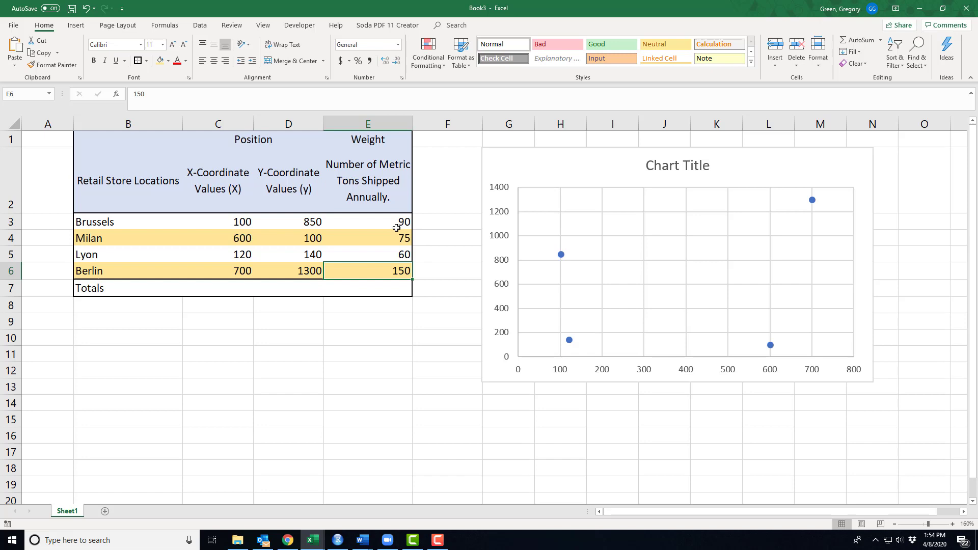
mouse_move(404, 226)
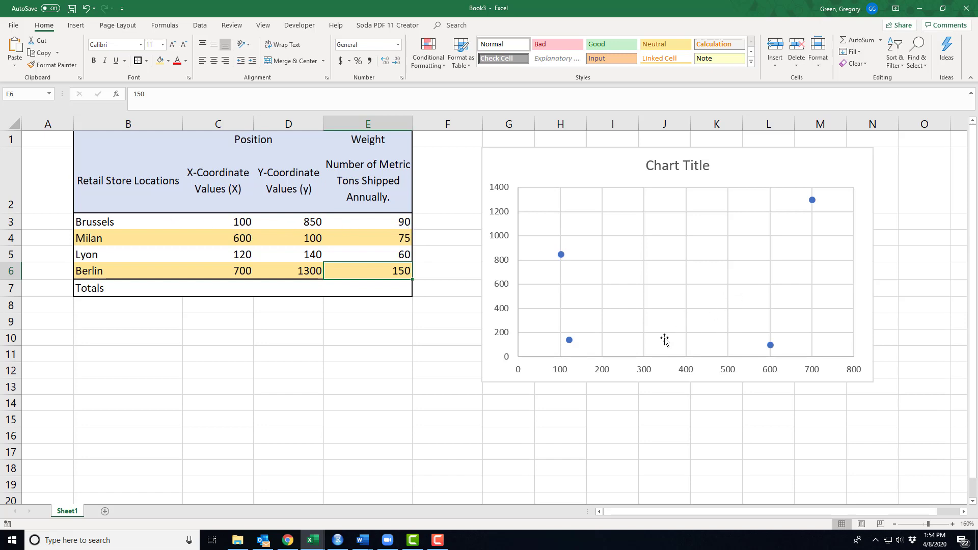
mouse_move(735, 275)
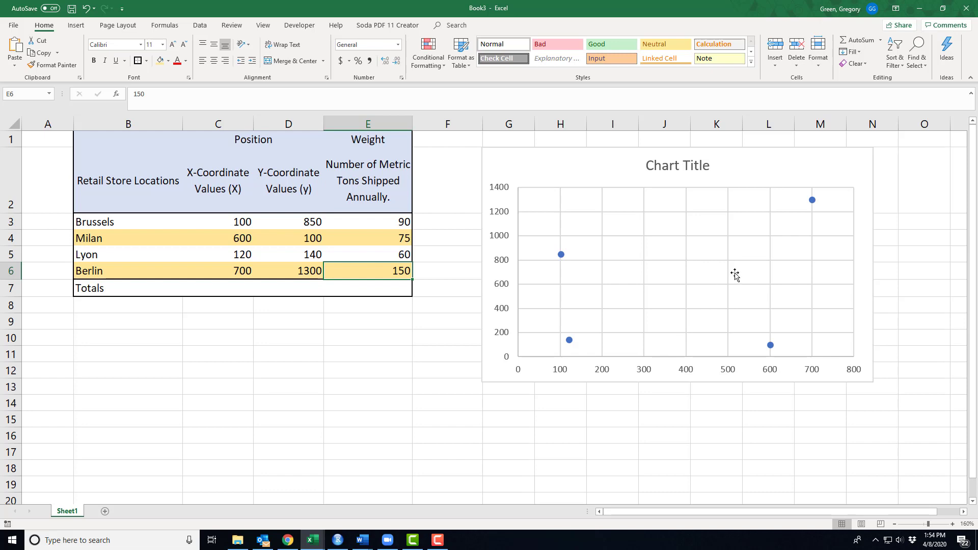
mouse_move(754, 264)
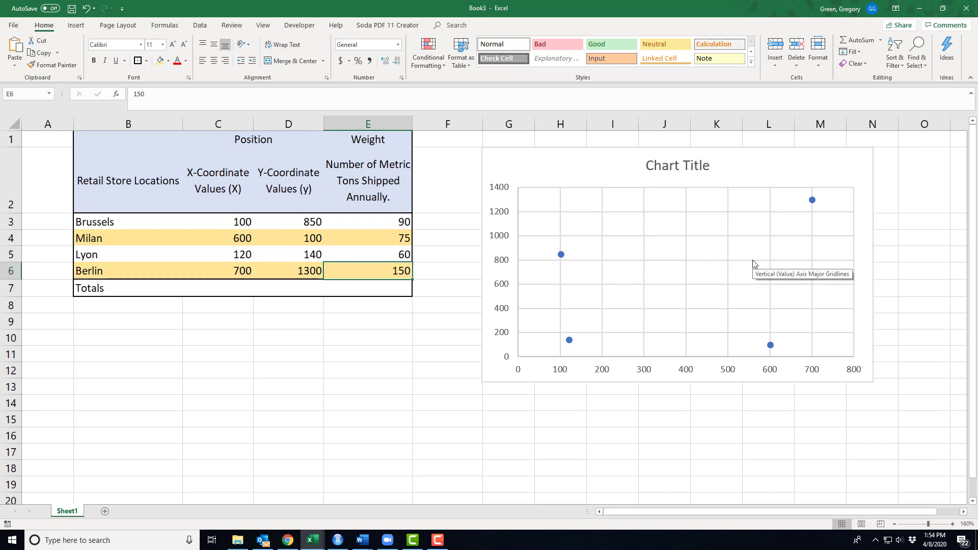
mouse_move(766, 245)
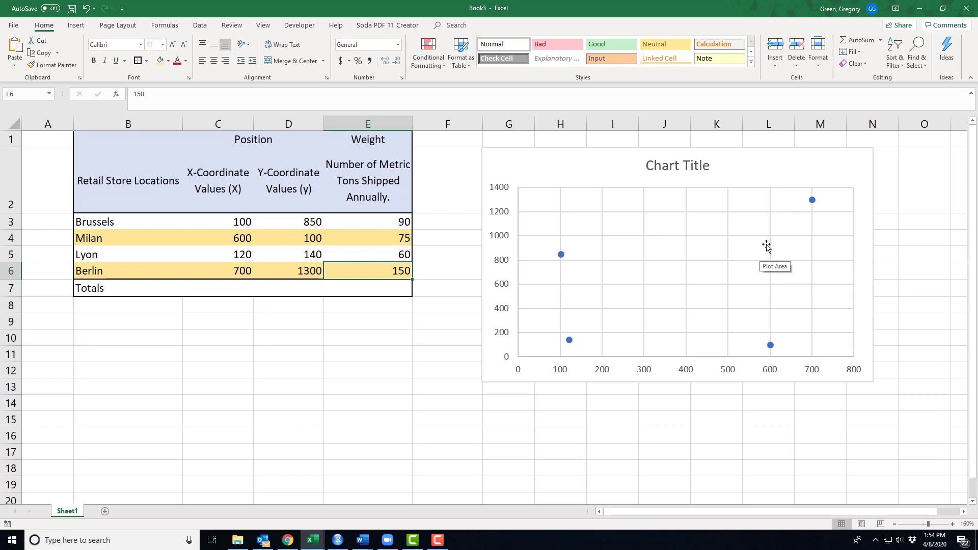
mouse_move(733, 253)
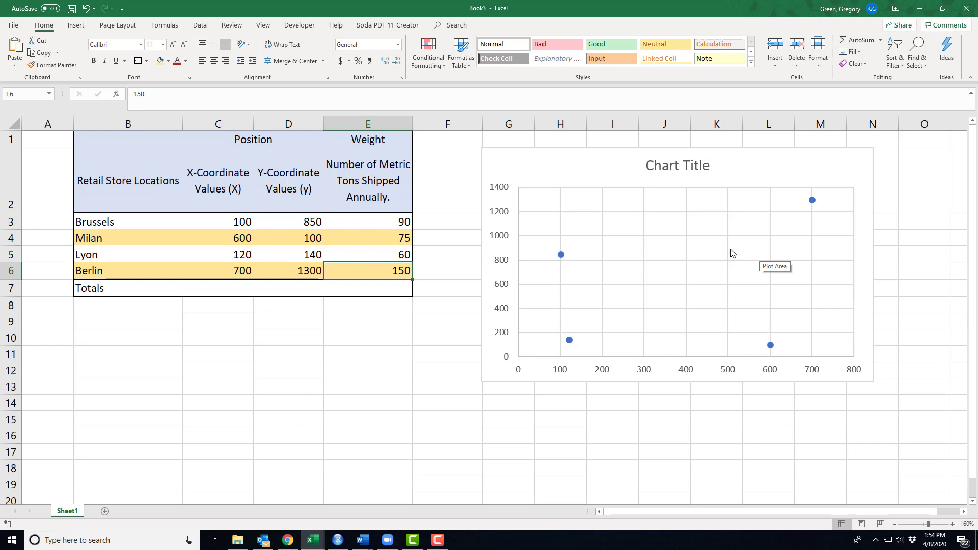
mouse_move(713, 252)
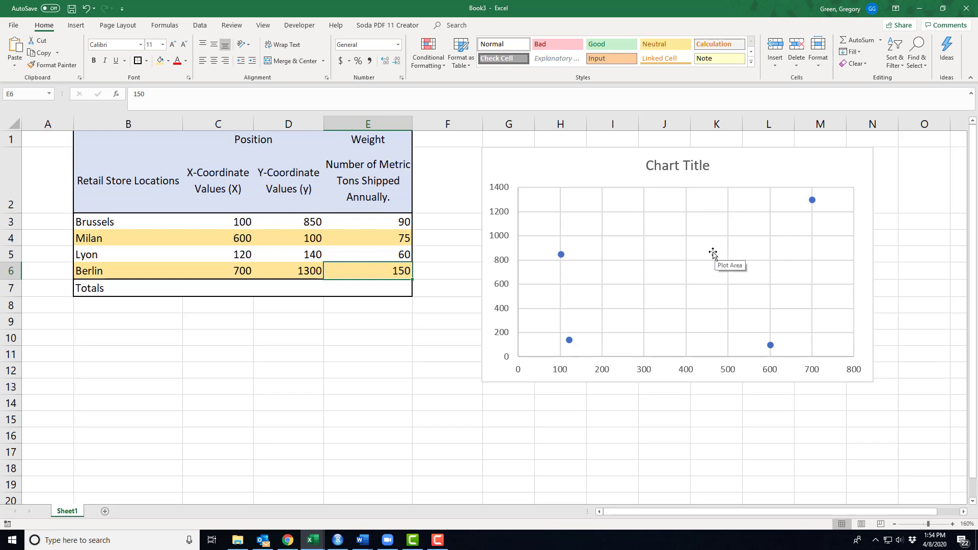
mouse_move(703, 270)
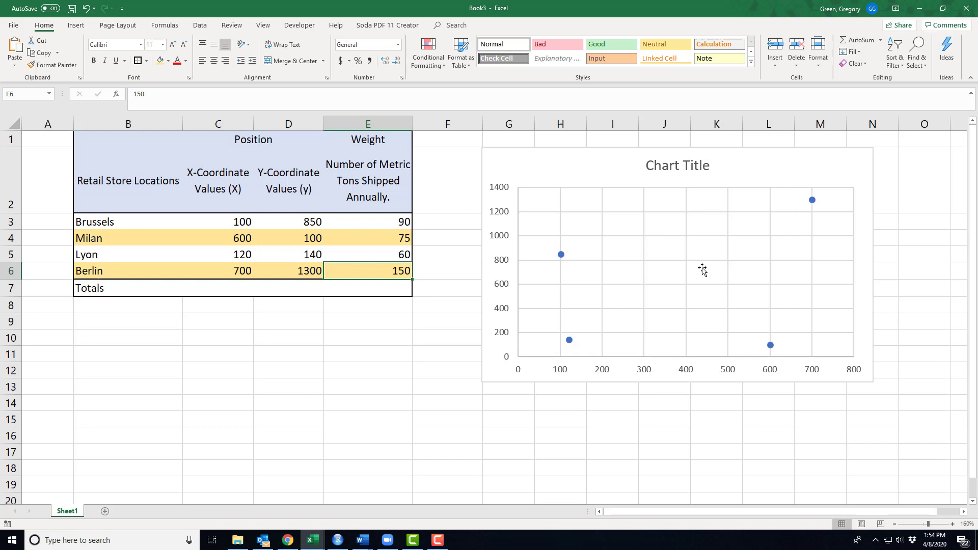
mouse_move(595, 339)
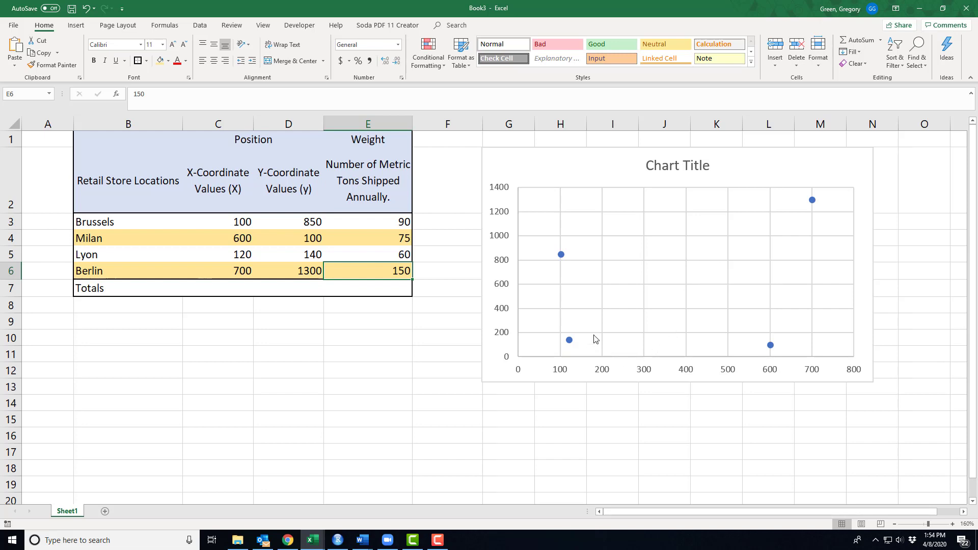
mouse_move(602, 291)
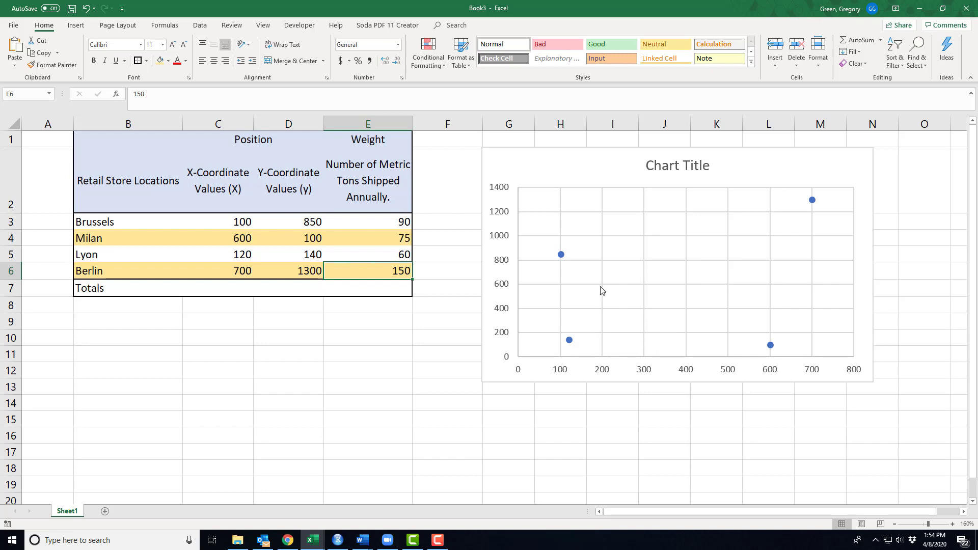
mouse_move(720, 337)
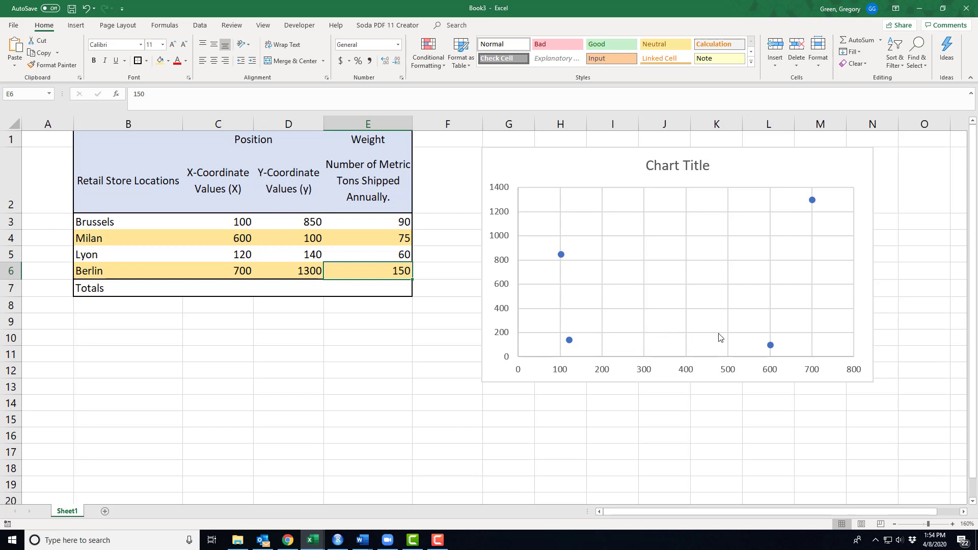
mouse_move(614, 287)
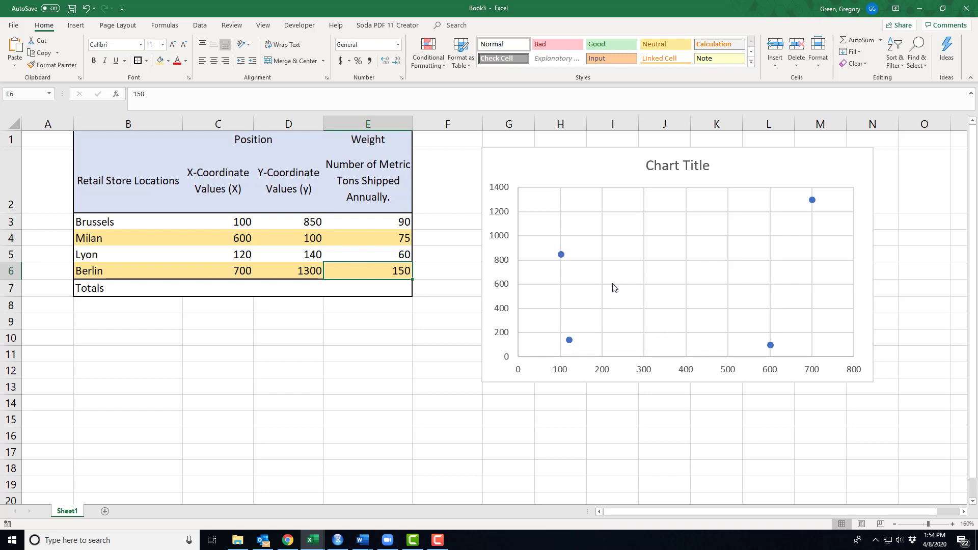
mouse_move(231, 295)
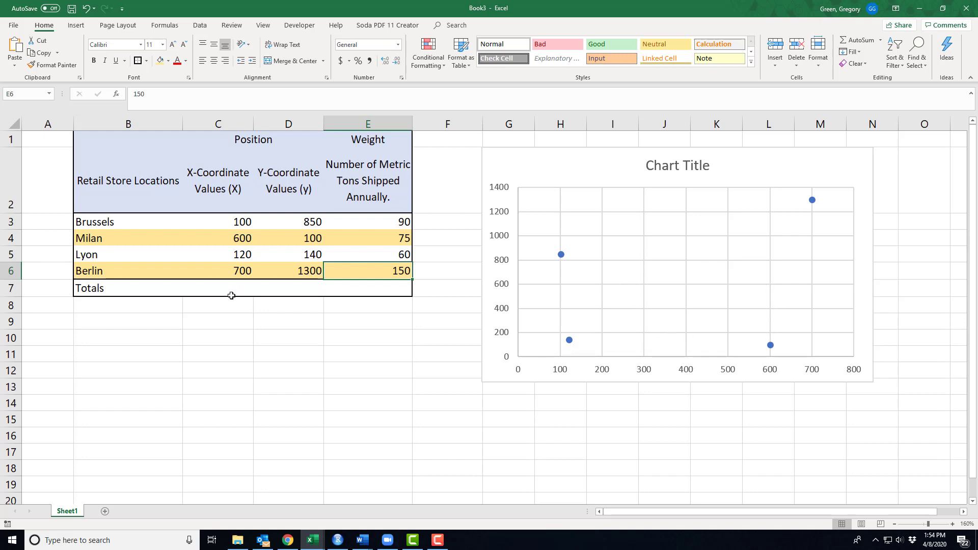
left_click(217, 287)
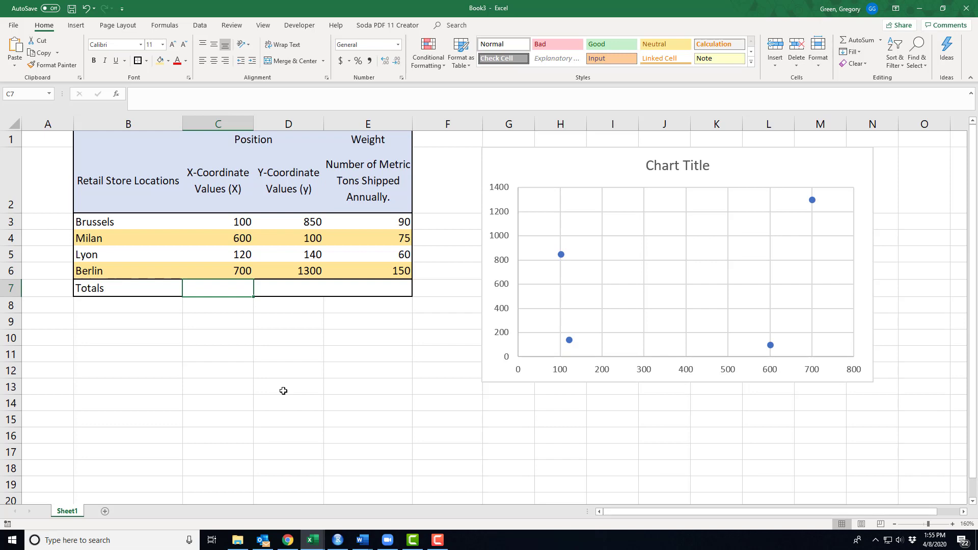
Start a SUMPRODUCT formula in the Totals row under the X coordinates.
type("=")
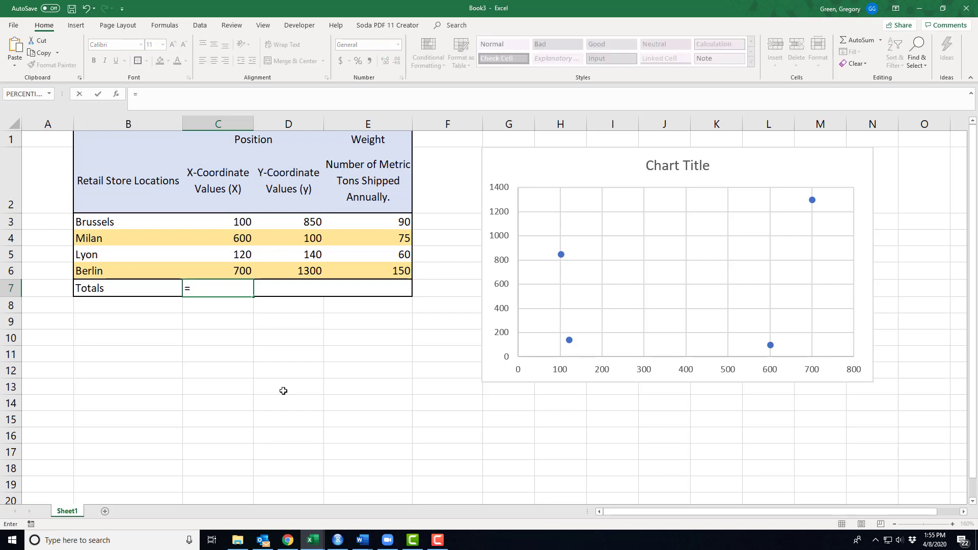
type("sumpro")
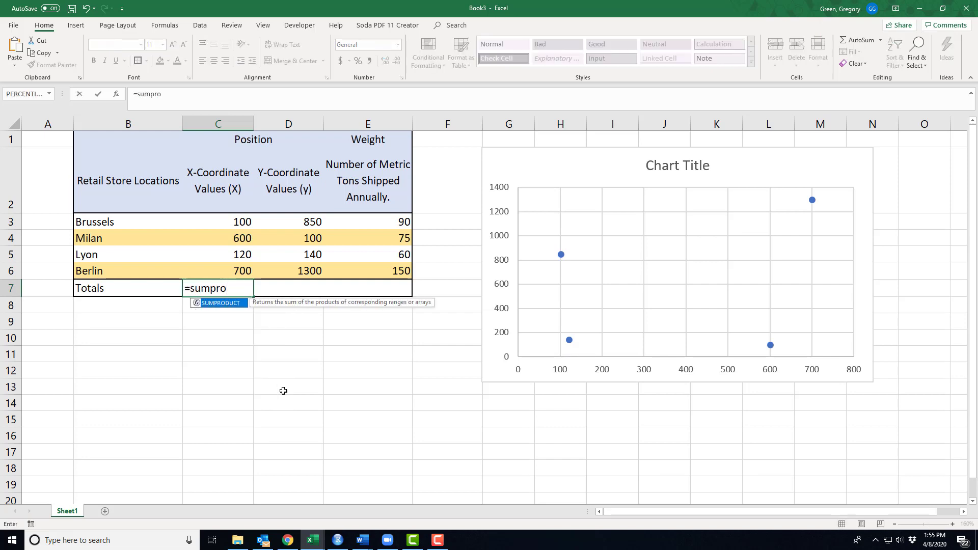
type("ct(")
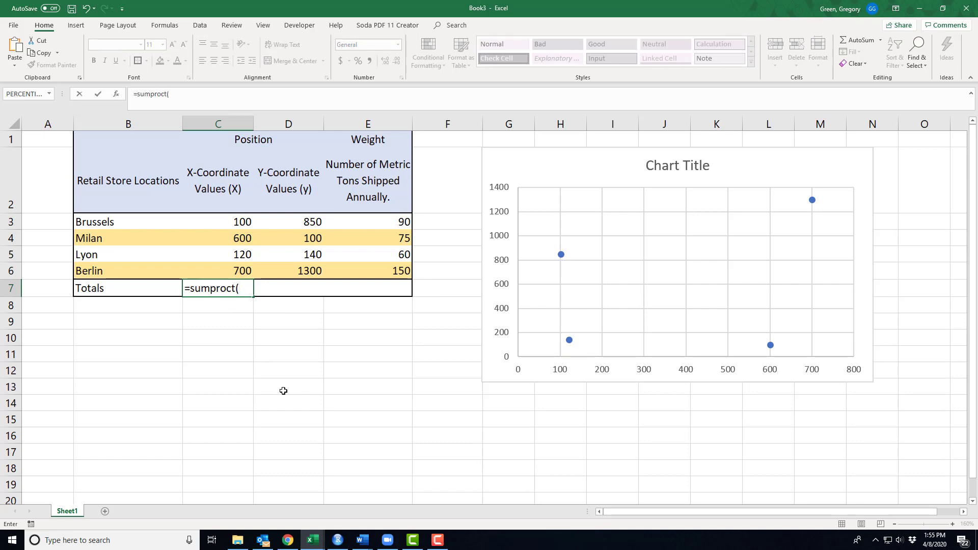
type("SUMPRODUCT(E3:E6")
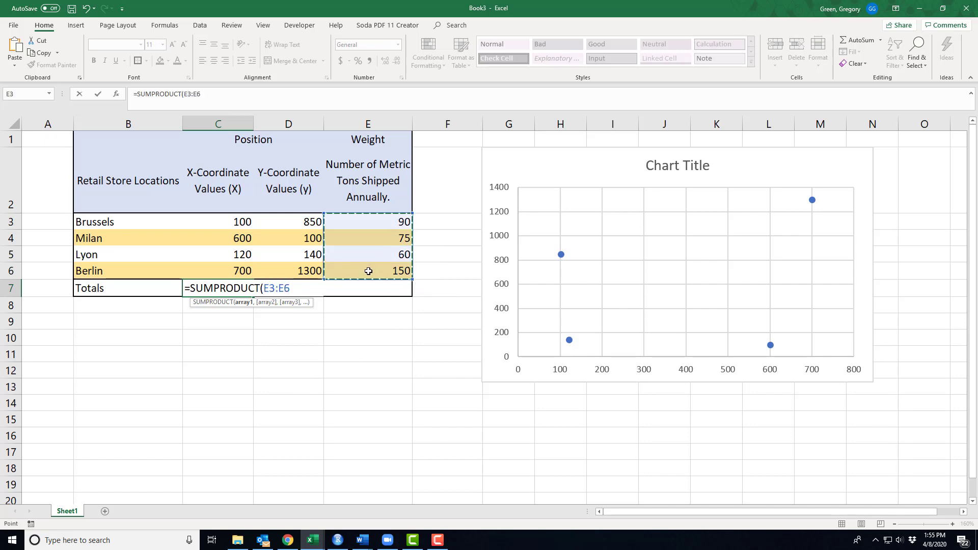
Complete =SUMPRODUCT(E3:E6,C3:C6)/SUM(E3:E6) to get the weighted X of 443.2.
type(",C3:C6")
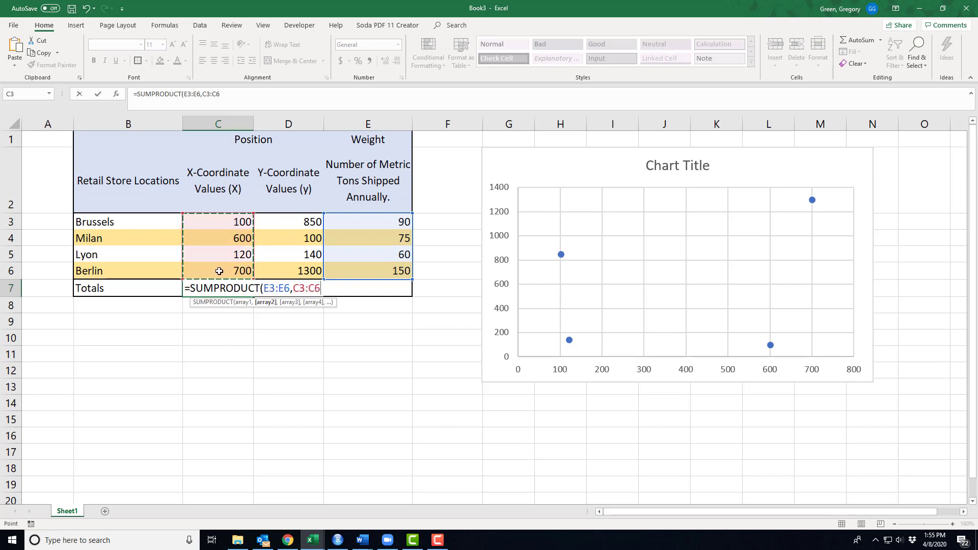
type(")")
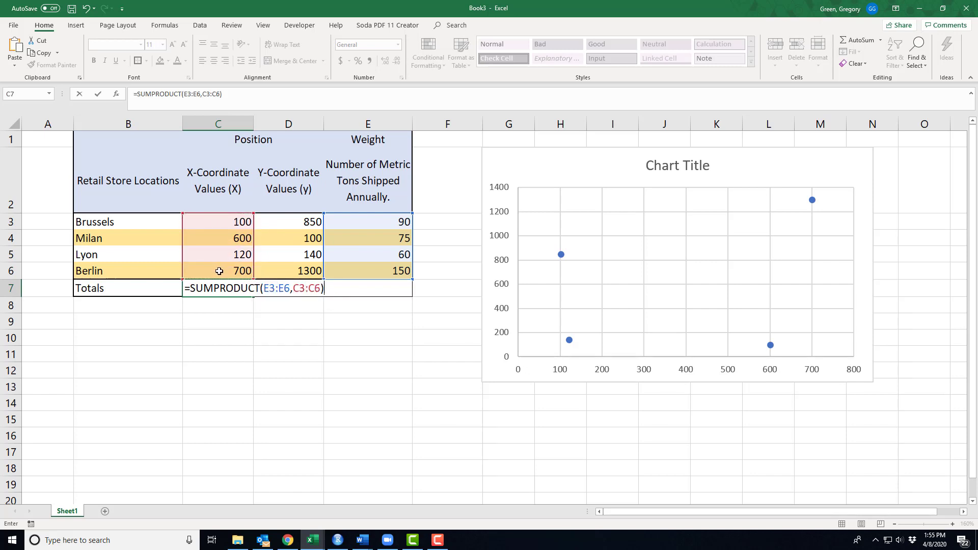
type("/")
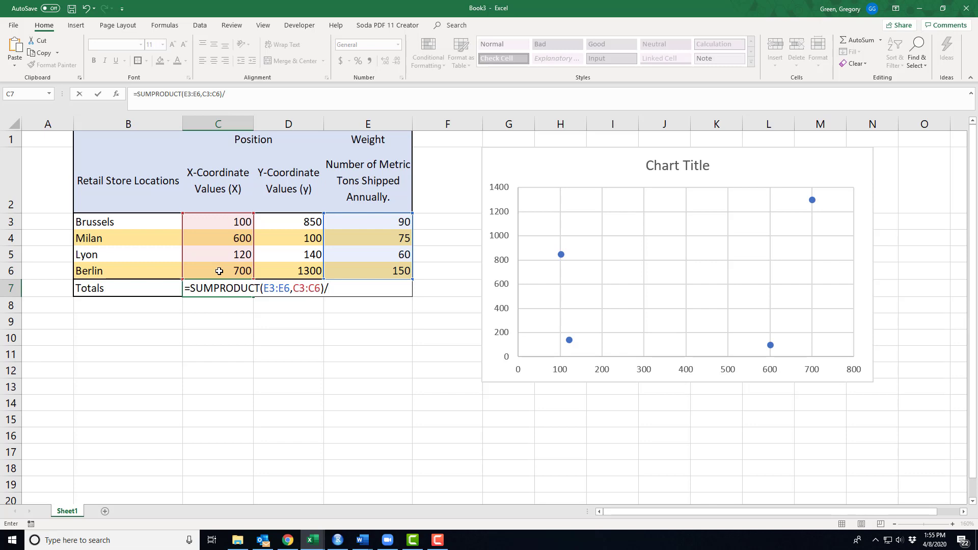
type("sum(")
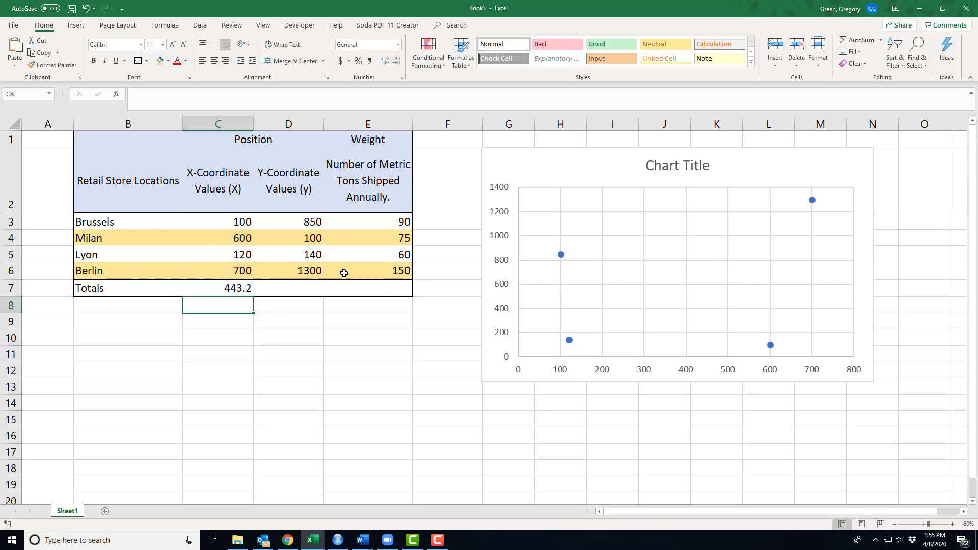
mouse_move(428, 331)
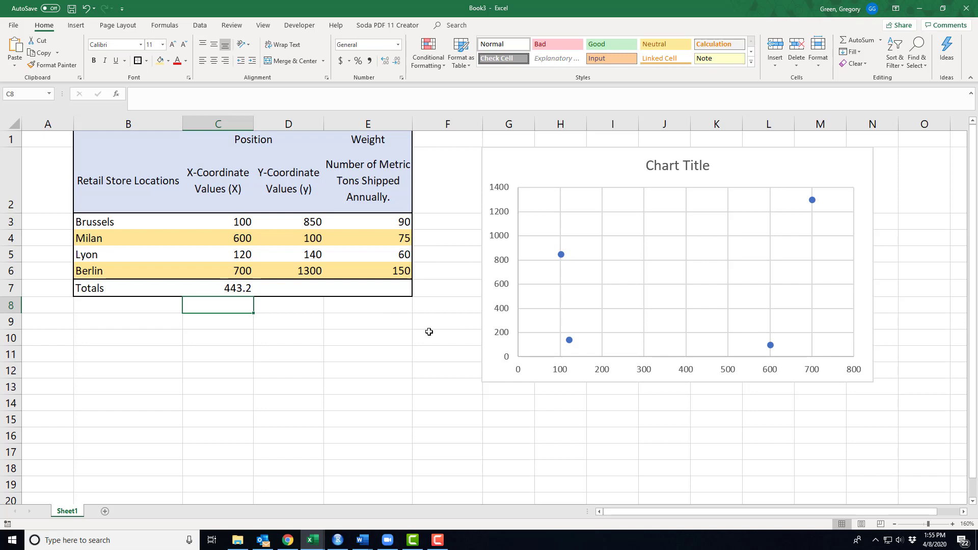
mouse_move(697, 374)
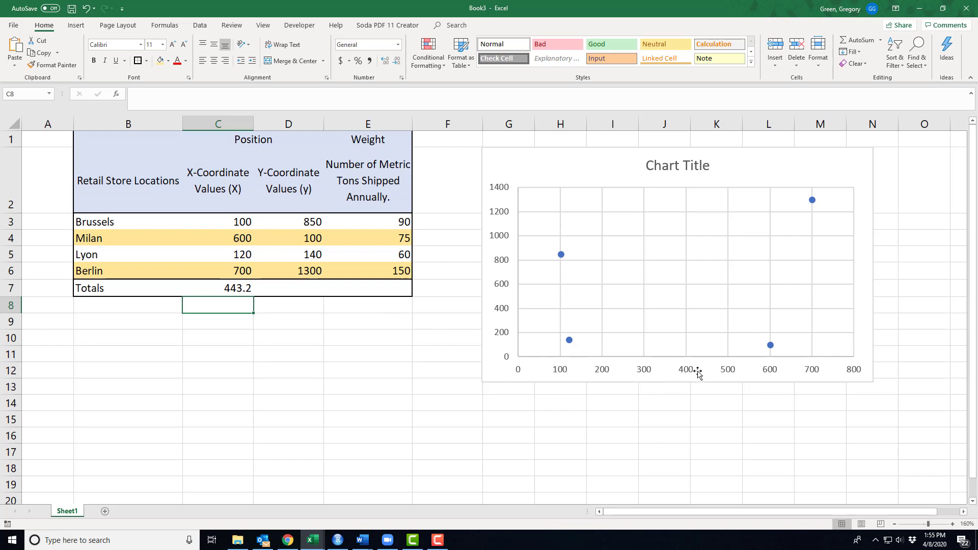
mouse_move(702, 354)
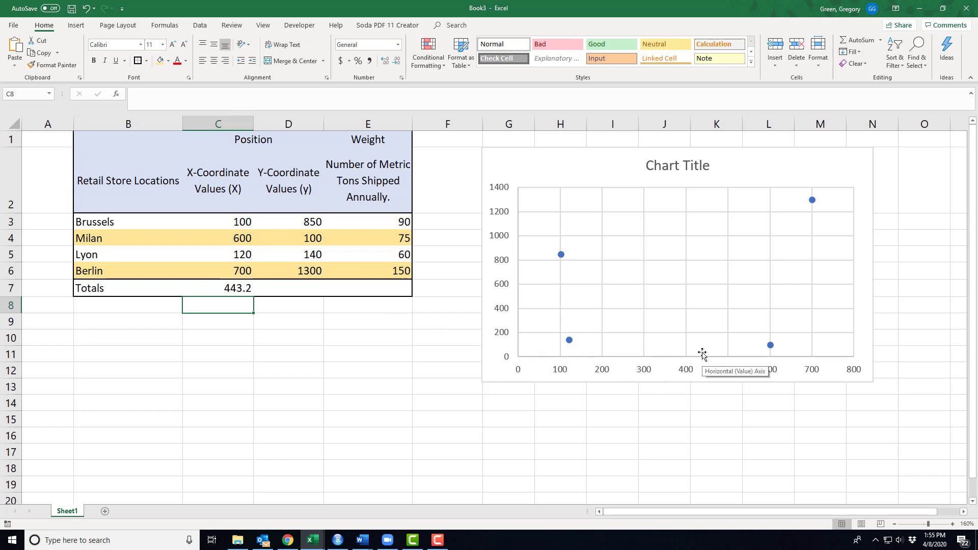
mouse_move(705, 359)
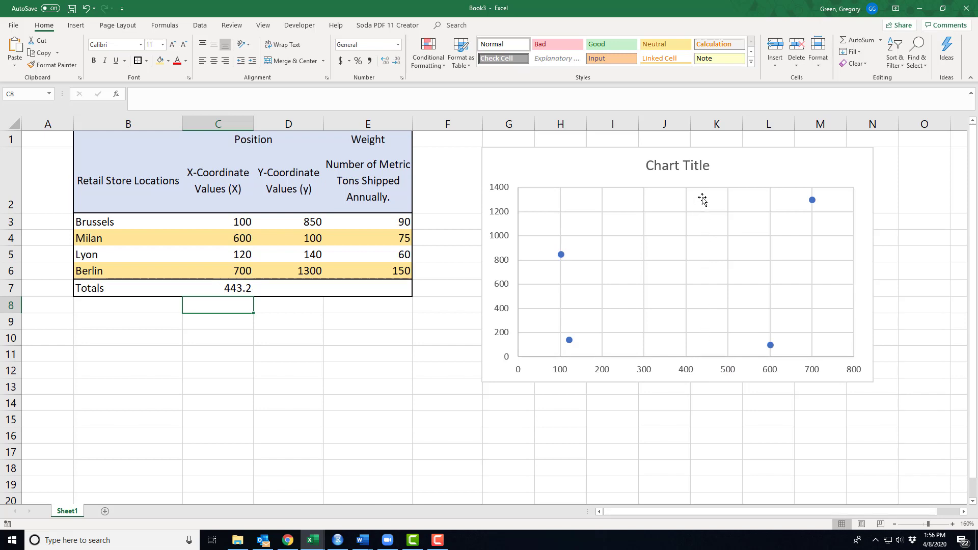
mouse_move(705, 327)
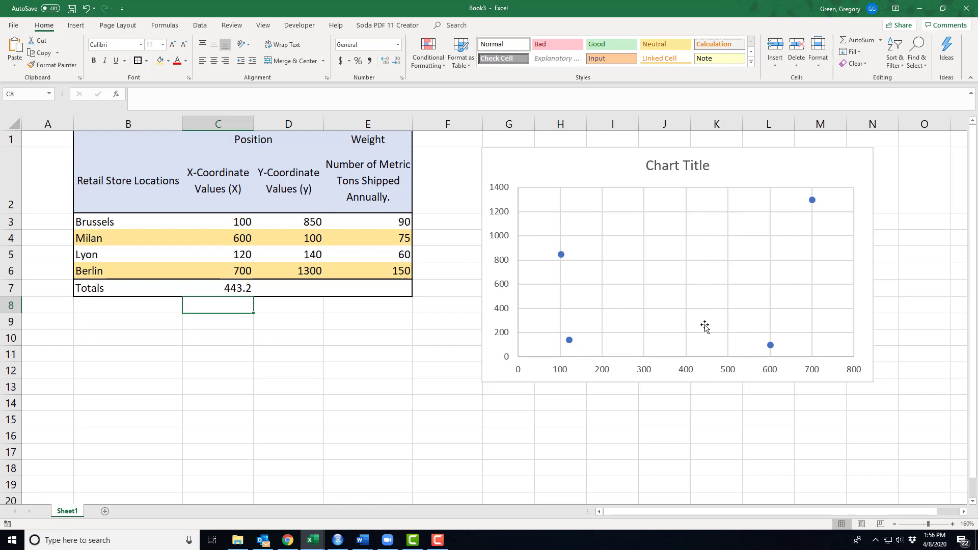
mouse_move(700, 315)
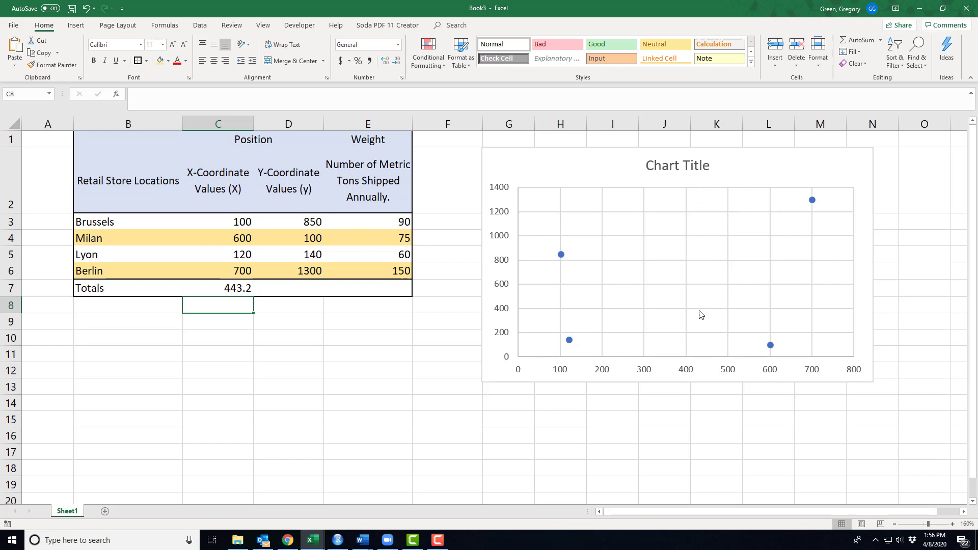
mouse_move(320, 319)
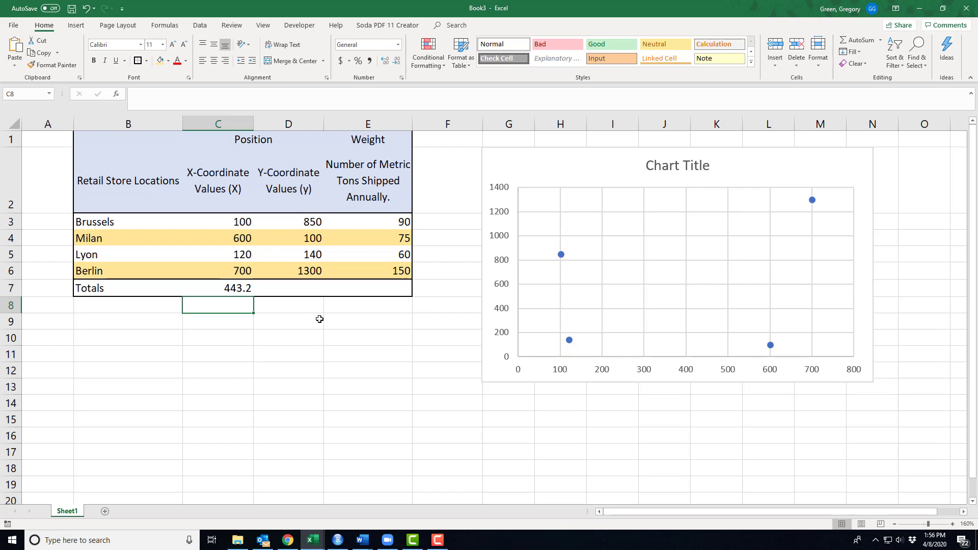
left_click(271, 289)
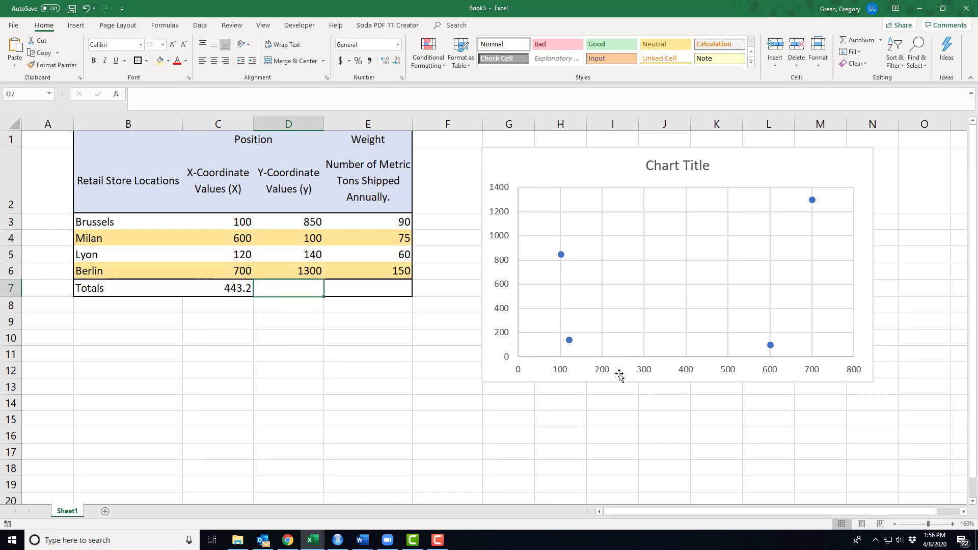
mouse_move(535, 273)
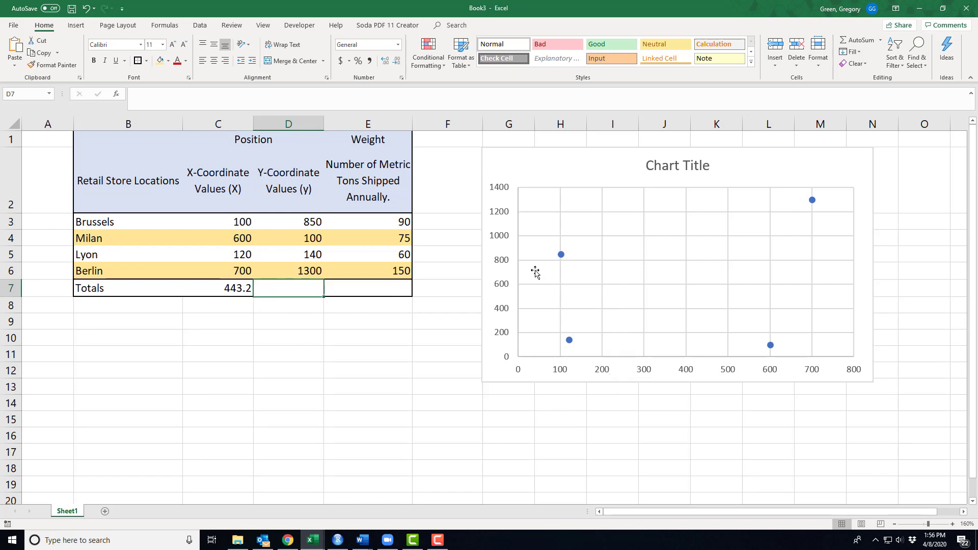
mouse_move(764, 281)
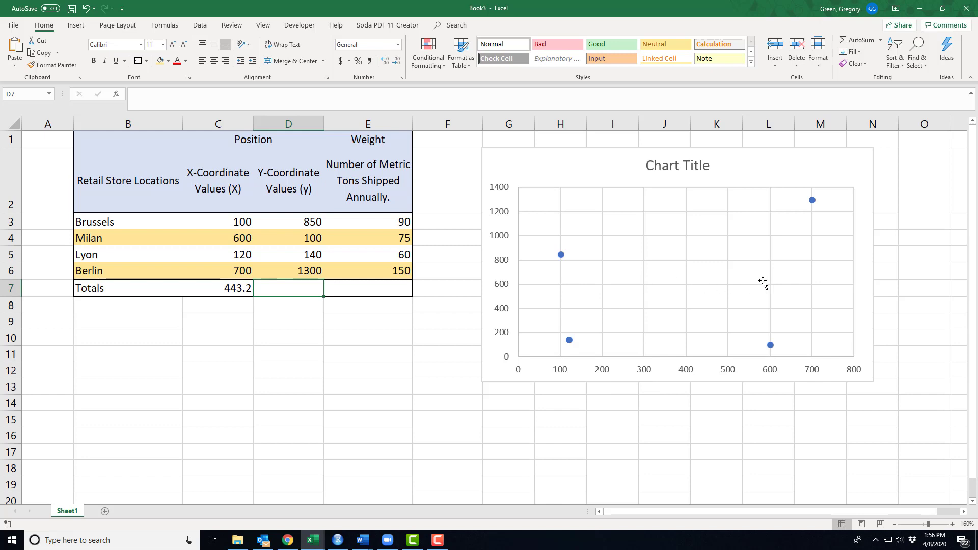
mouse_move(387, 309)
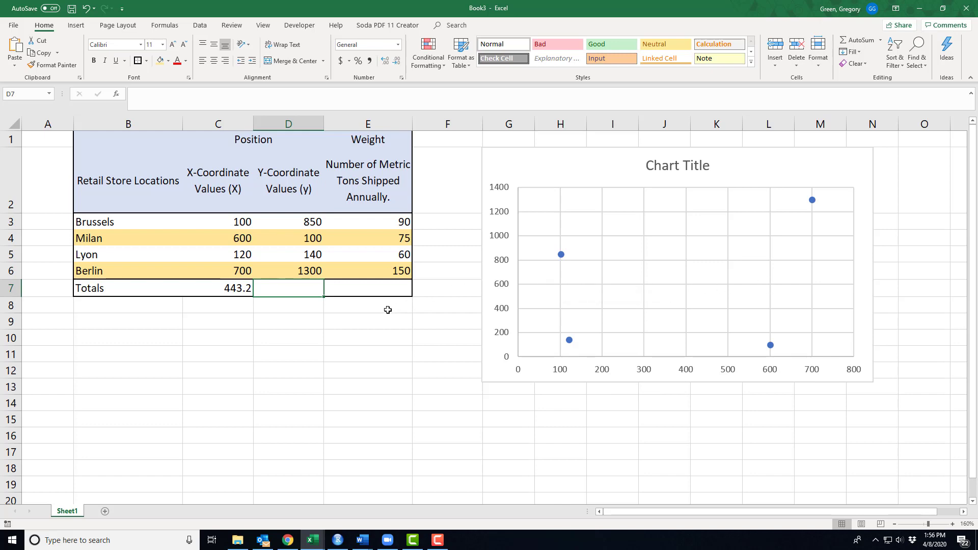
mouse_move(303, 300)
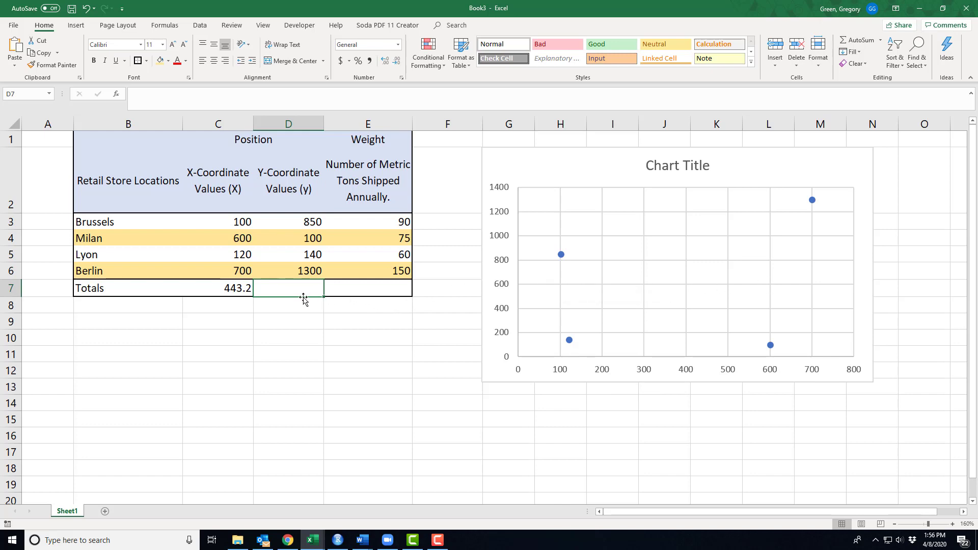
Enter =SUMPRODUCT(E3:E6,D3:D6)/SUM(E3:E6) in D7 for a weighted Y of 766.4.
type("=s")
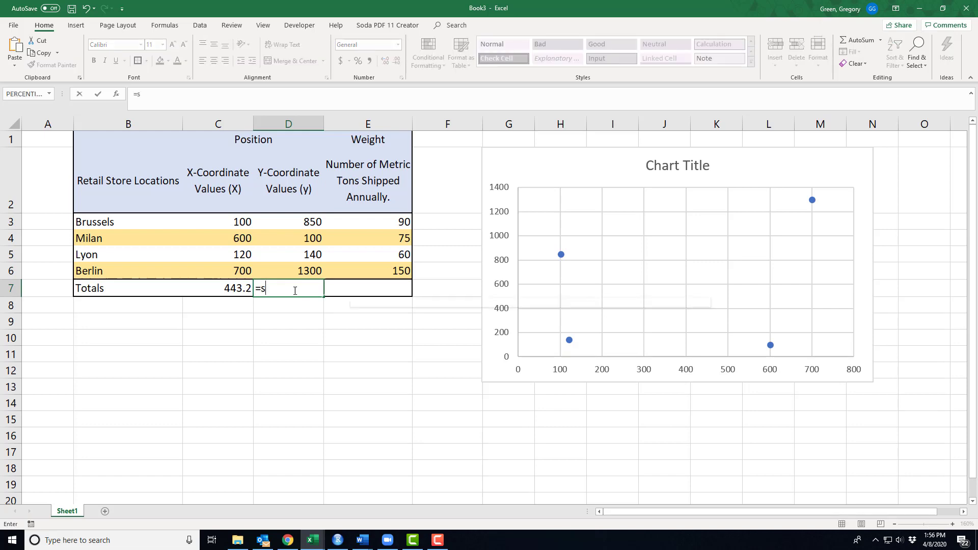
type("UMPRODUCT(E3:E6,D3:D6")
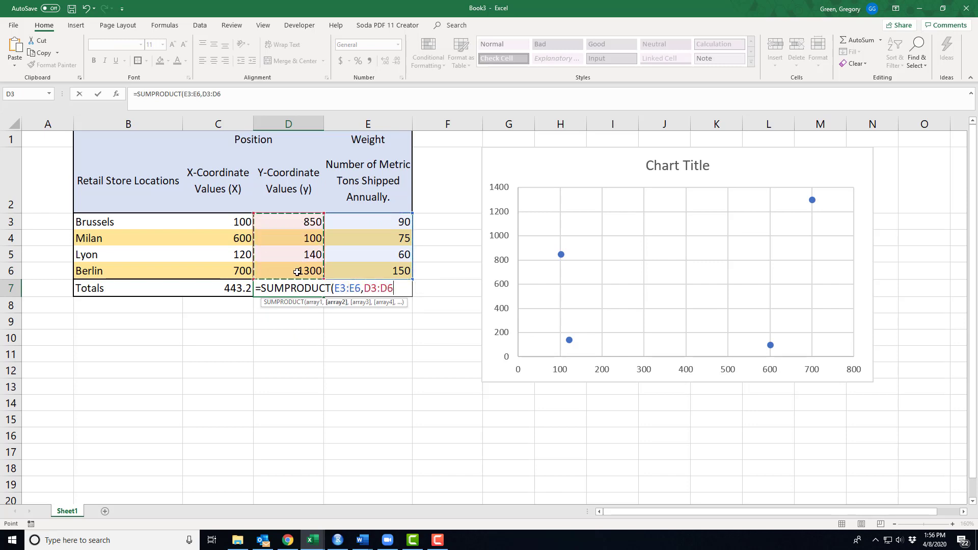
type(")/s")
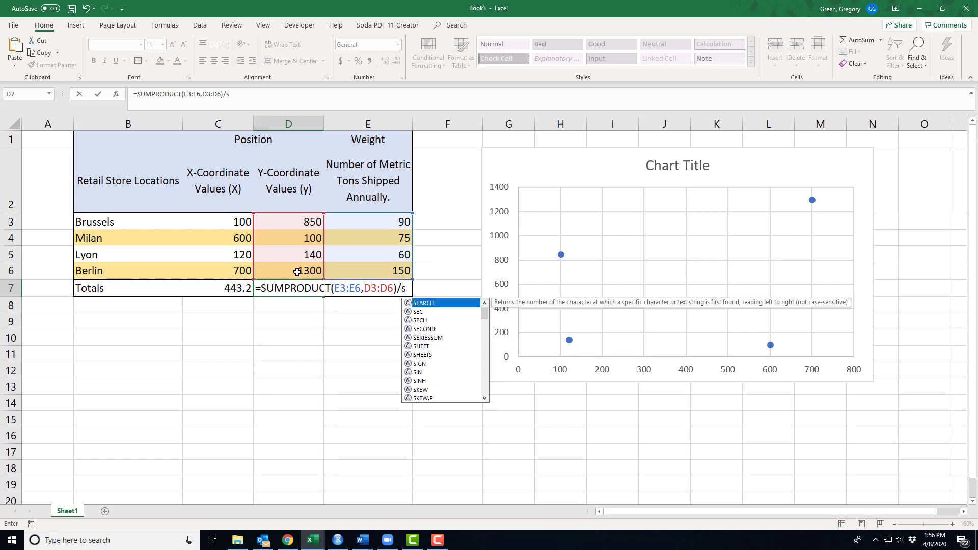
type("um(E3:E6")
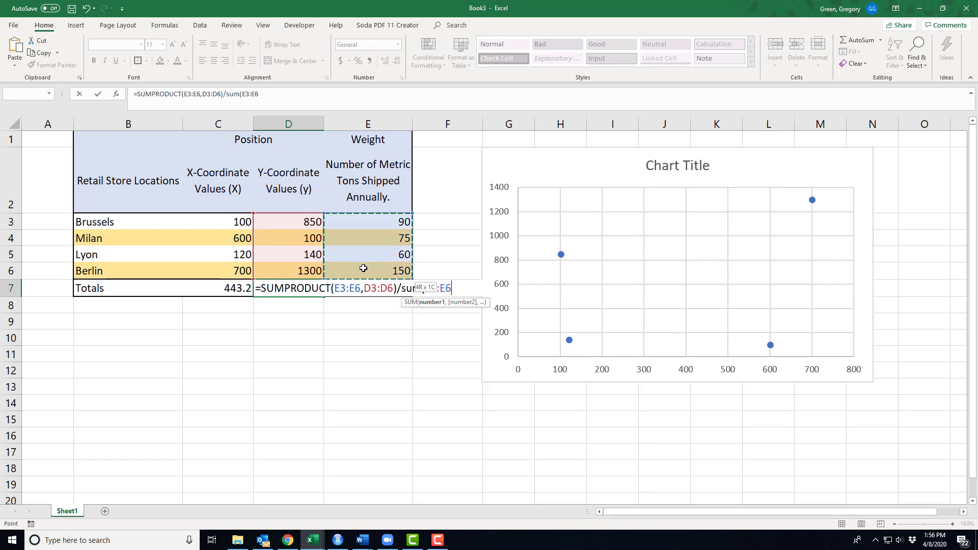
type(")")
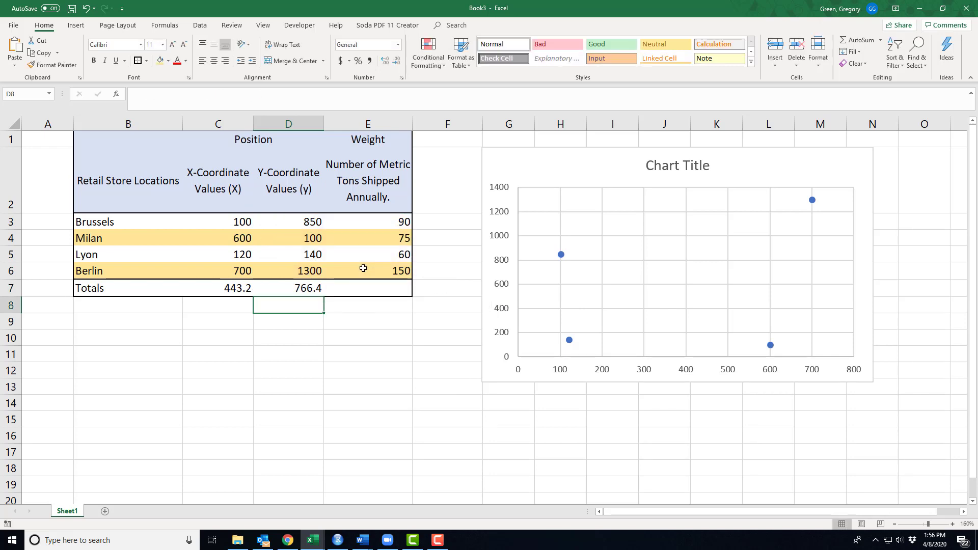
mouse_move(530, 274)
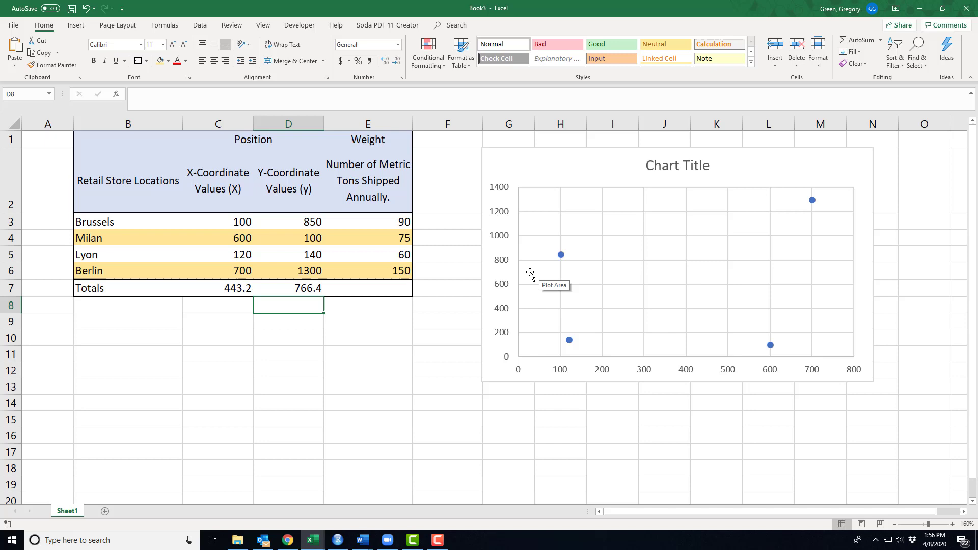
mouse_move(702, 271)
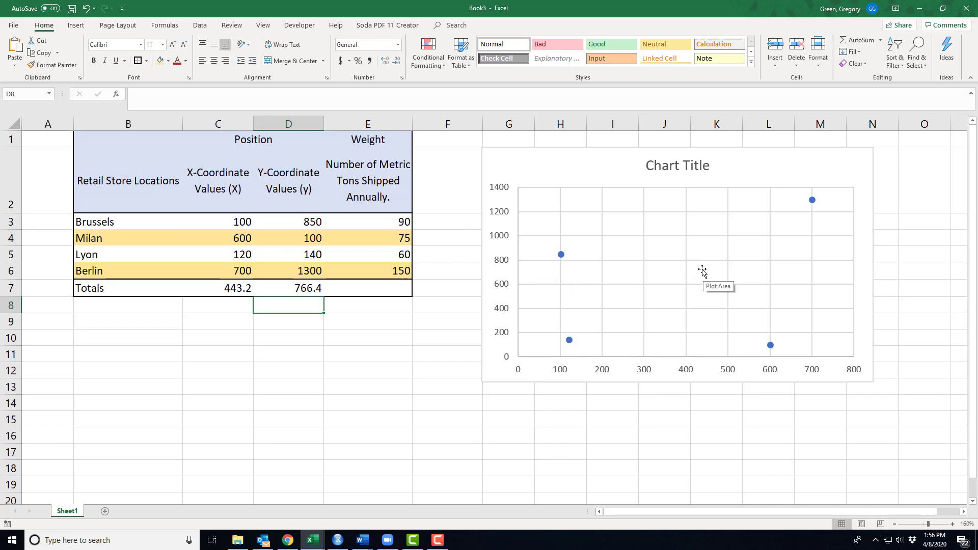
Extend the chart's data series to row 7, adding the point 443.2, 766.4.
left_click(677, 262)
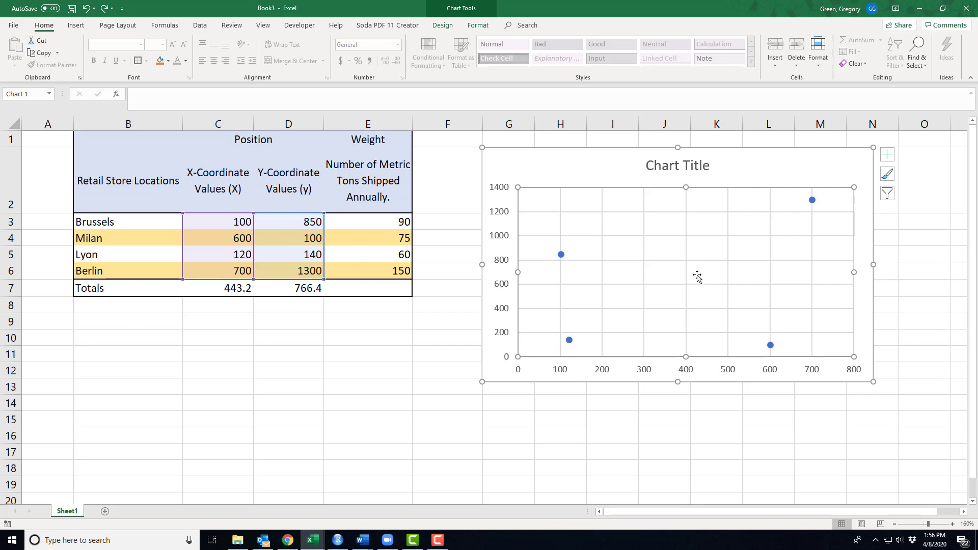
mouse_move(590, 337)
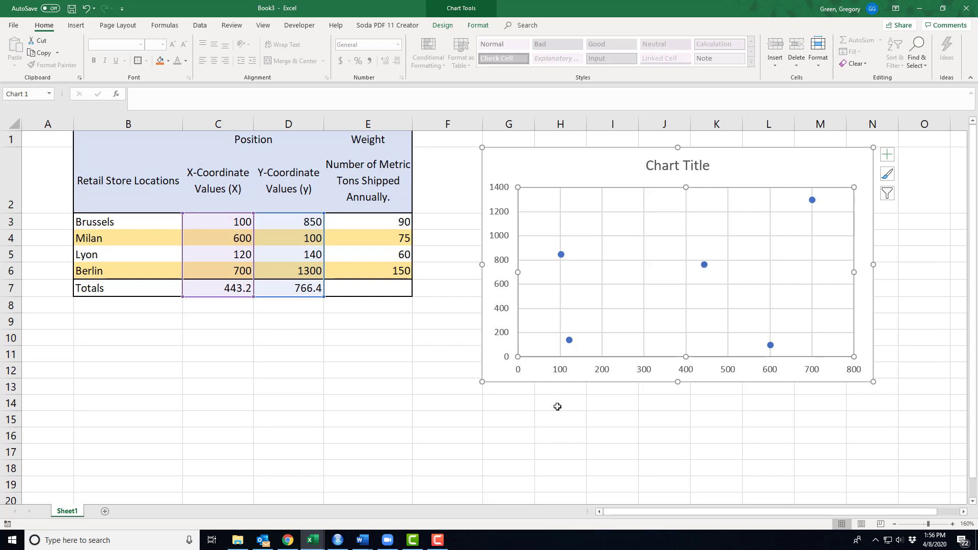
mouse_move(708, 274)
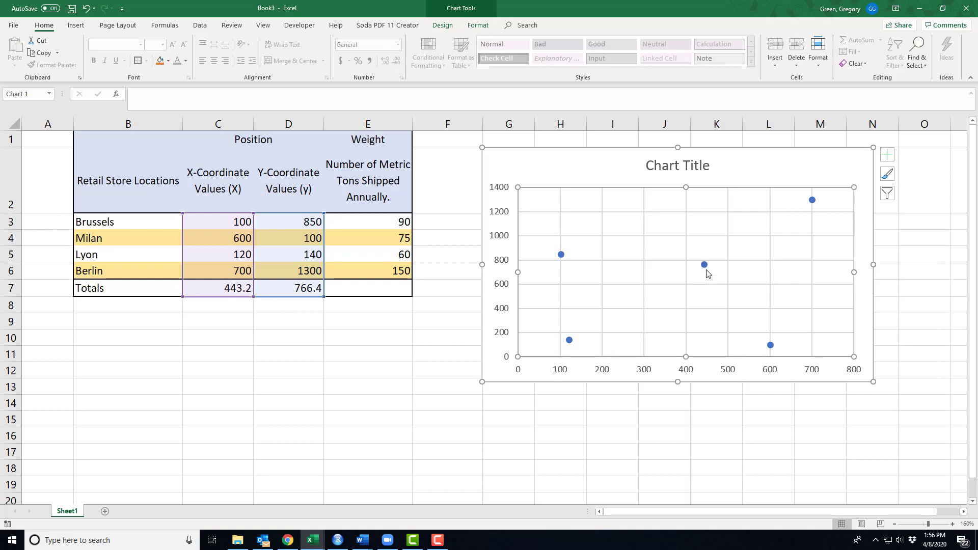
left_click(703, 264)
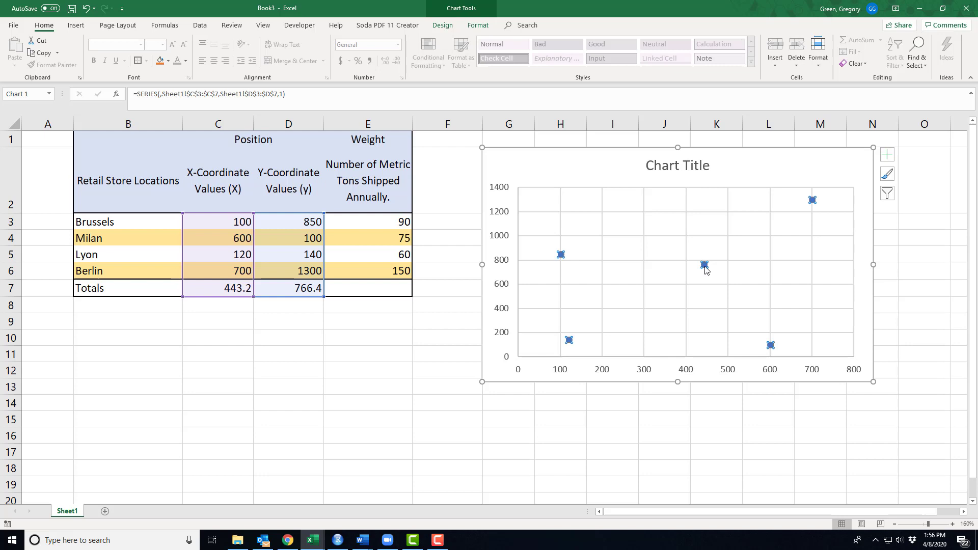
right_click(703, 265)
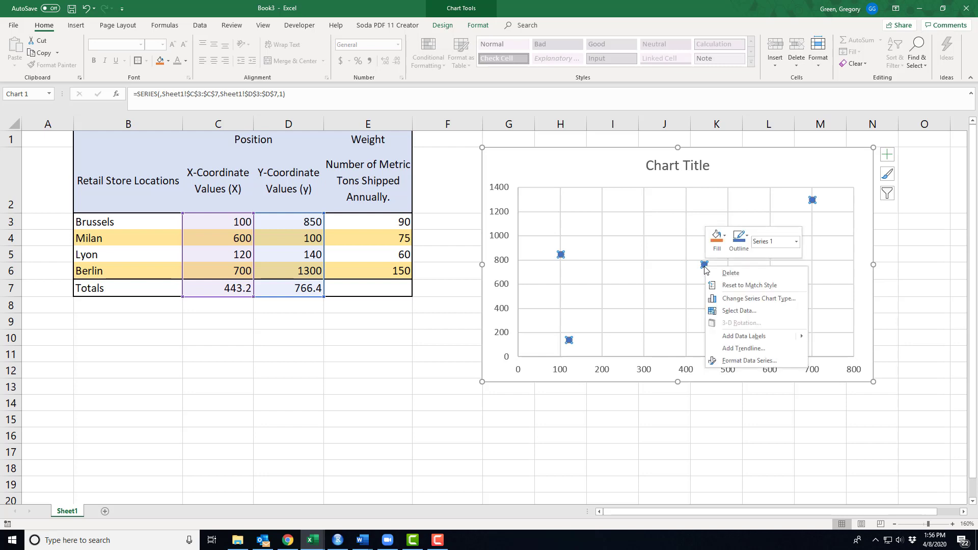
left_click(716, 237)
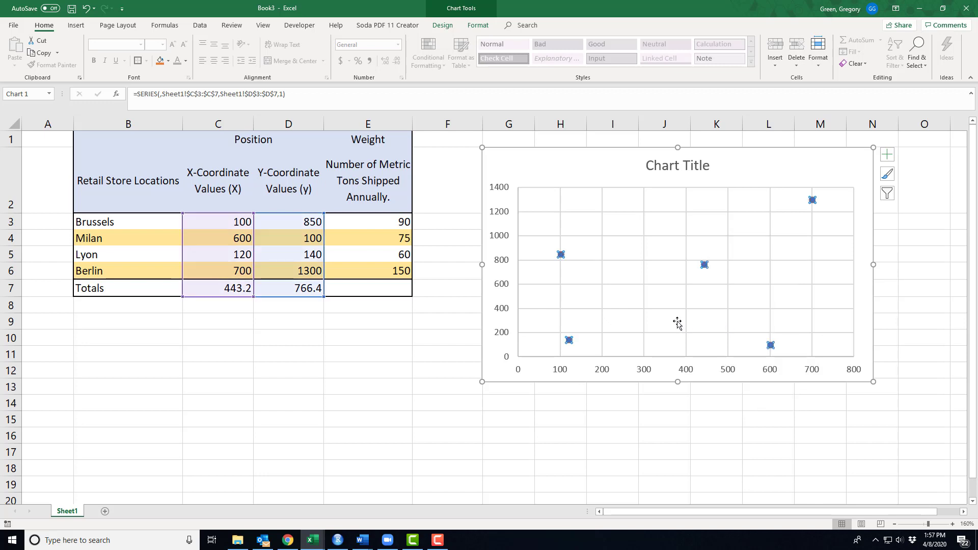
mouse_move(707, 263)
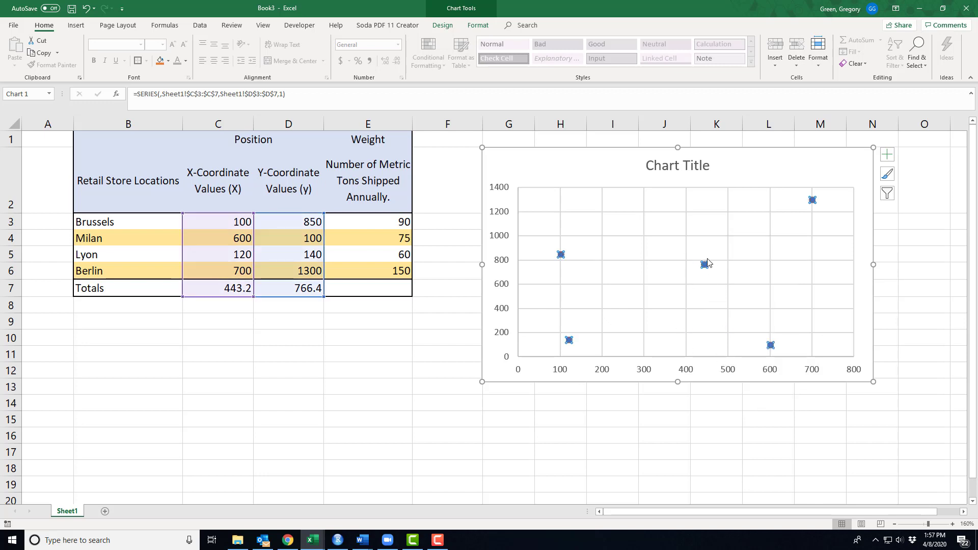
mouse_move(701, 275)
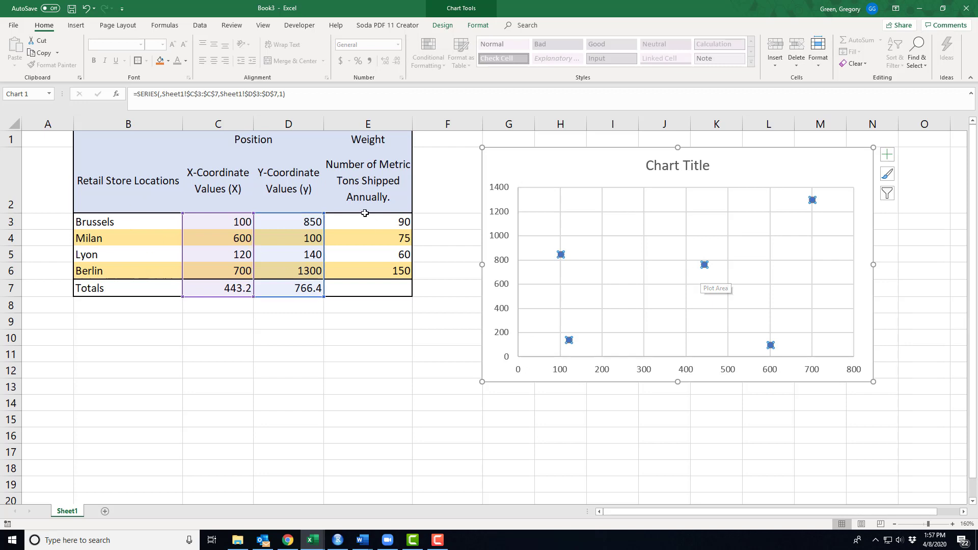
mouse_move(711, 273)
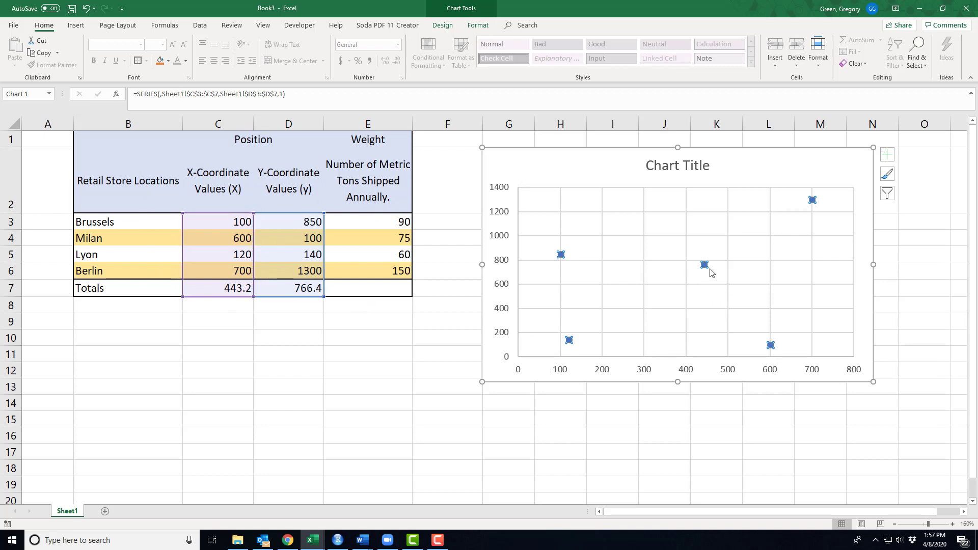
mouse_move(705, 264)
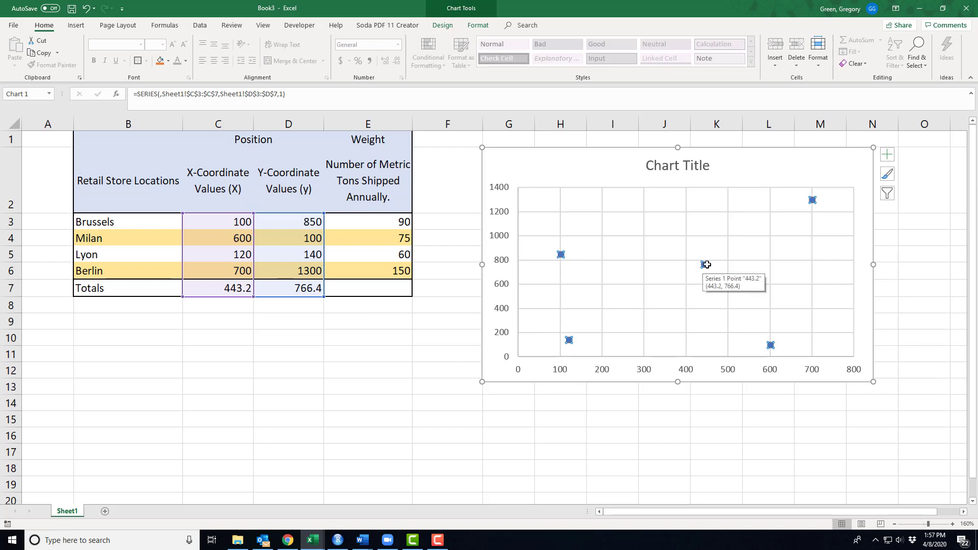
mouse_move(811, 202)
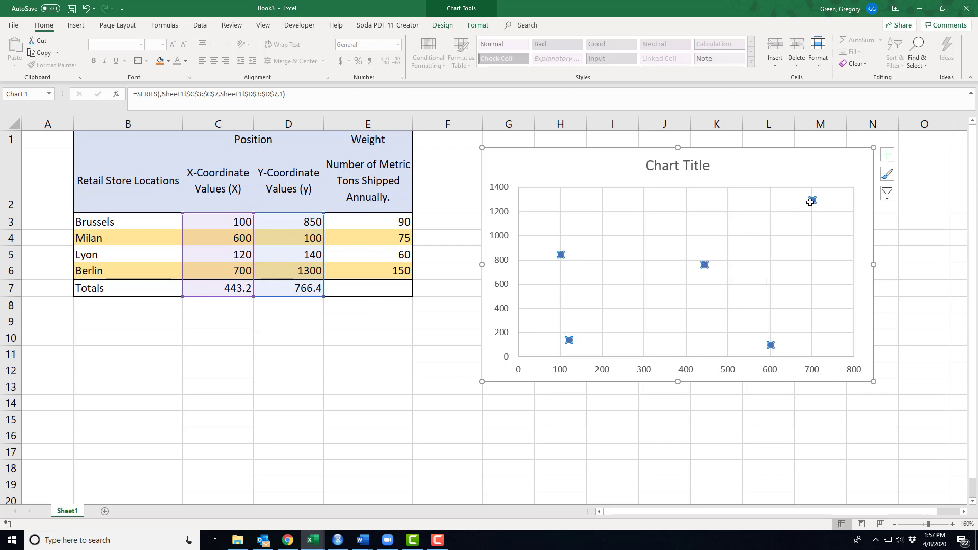
mouse_move(797, 214)
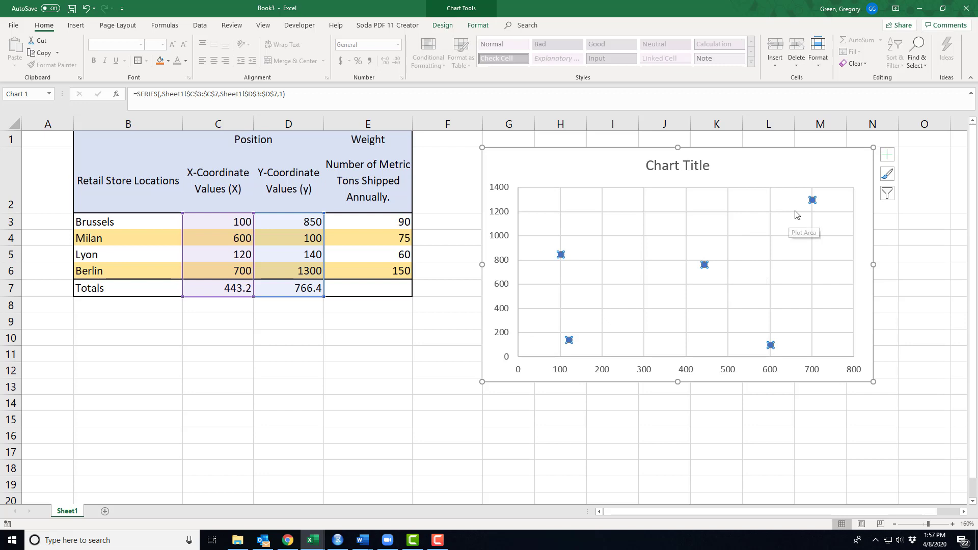
mouse_move(701, 262)
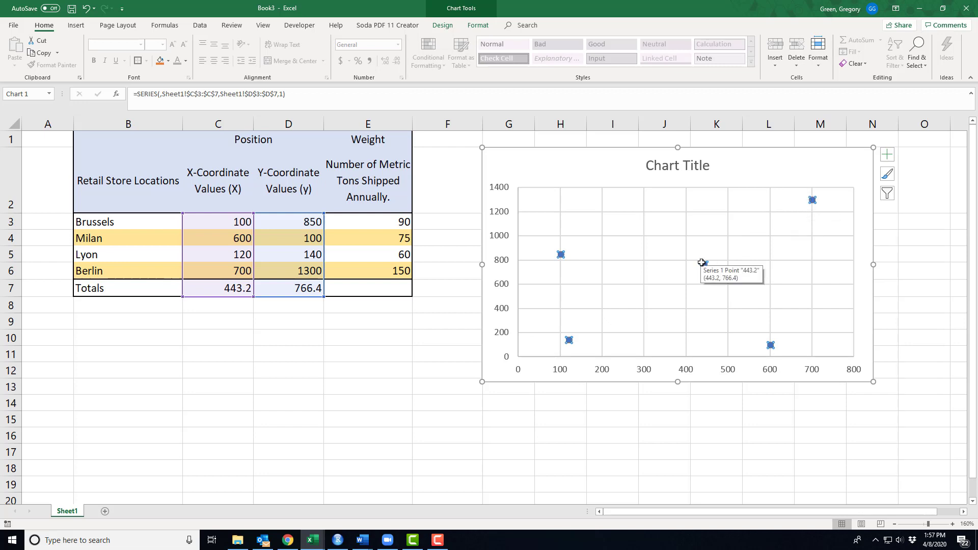
mouse_move(704, 265)
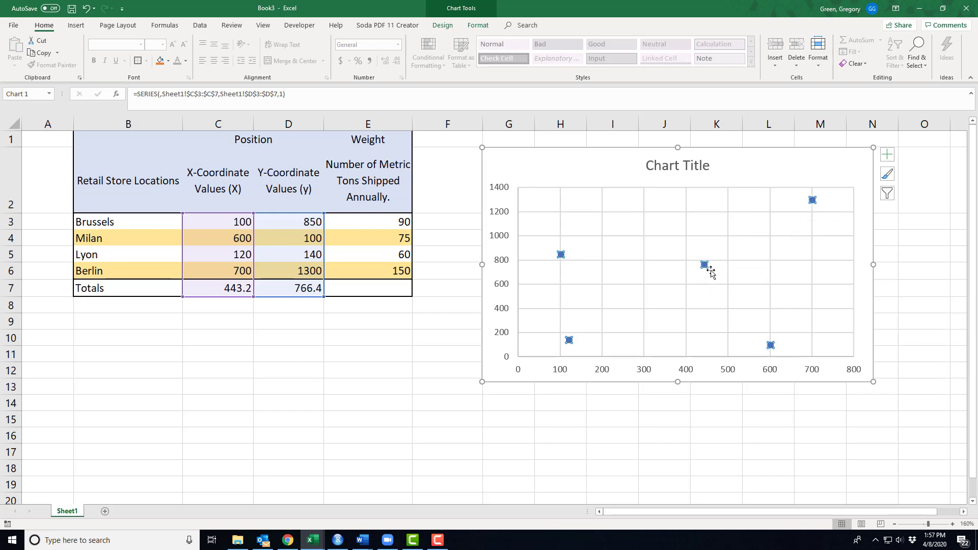
mouse_move(711, 269)
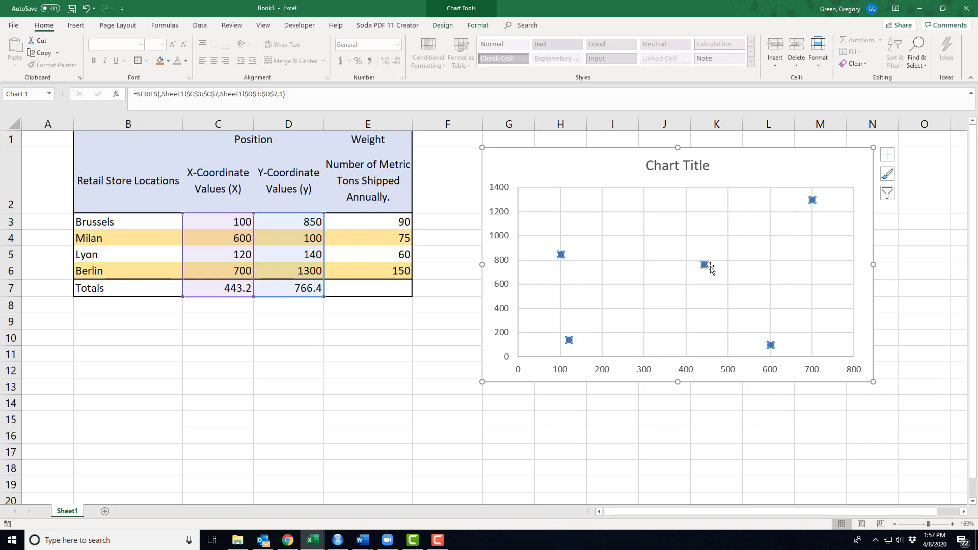
mouse_move(560, 253)
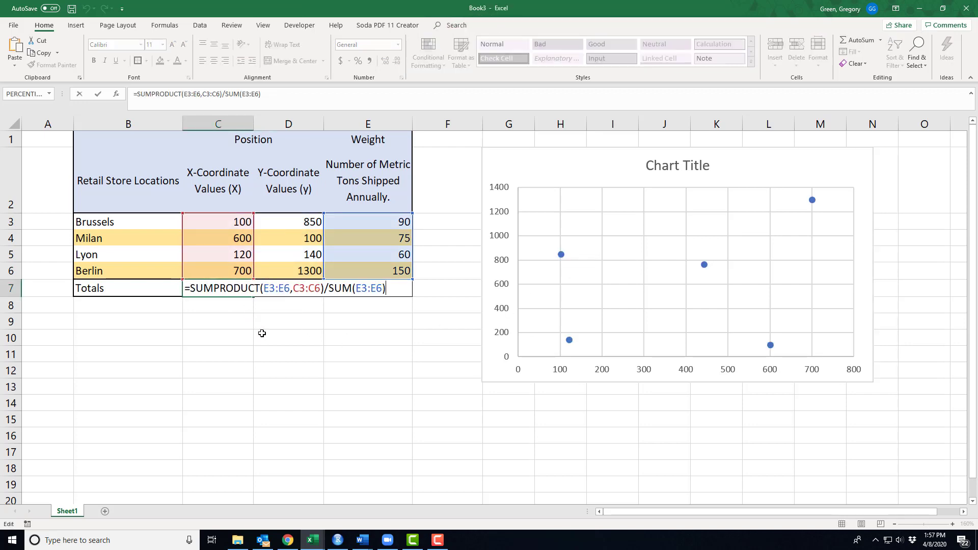
mouse_move(285, 352)
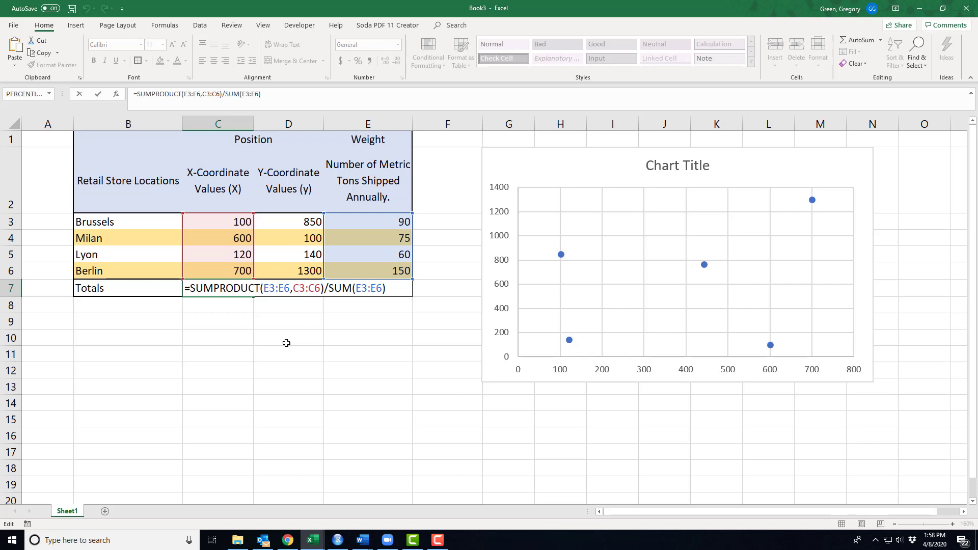
mouse_move(353, 363)
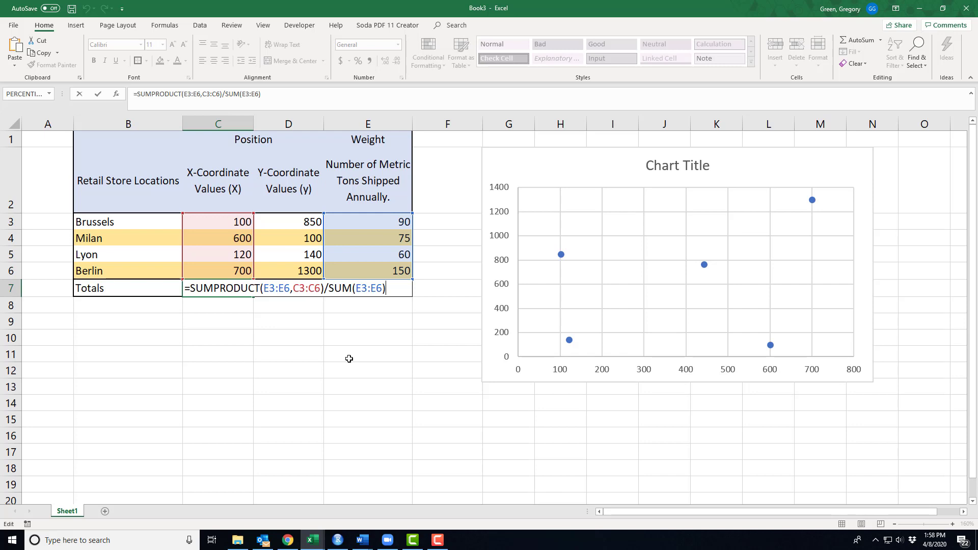
key("Return")
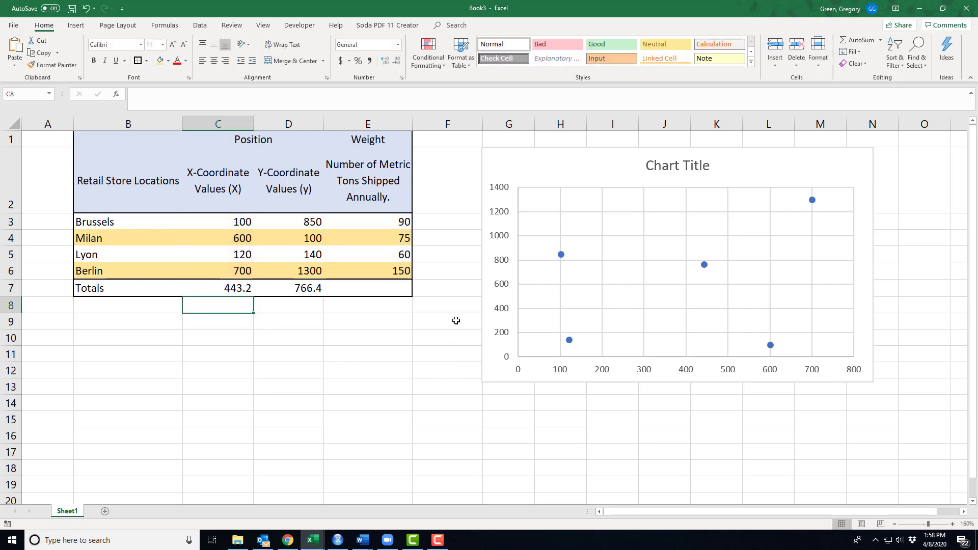